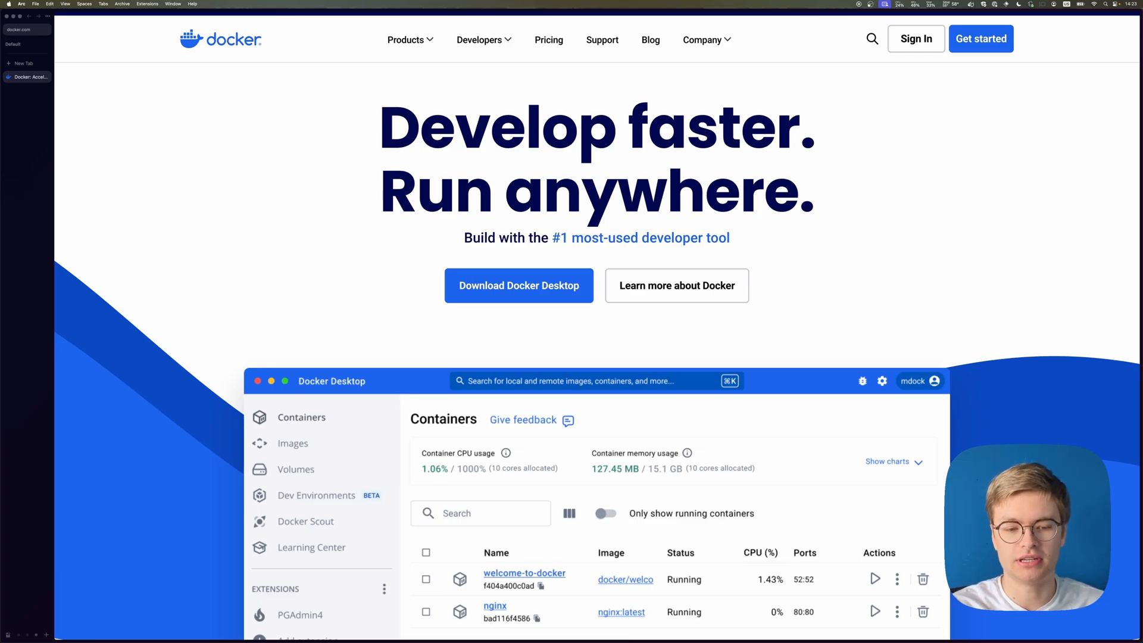
mouse_move(293, 50)
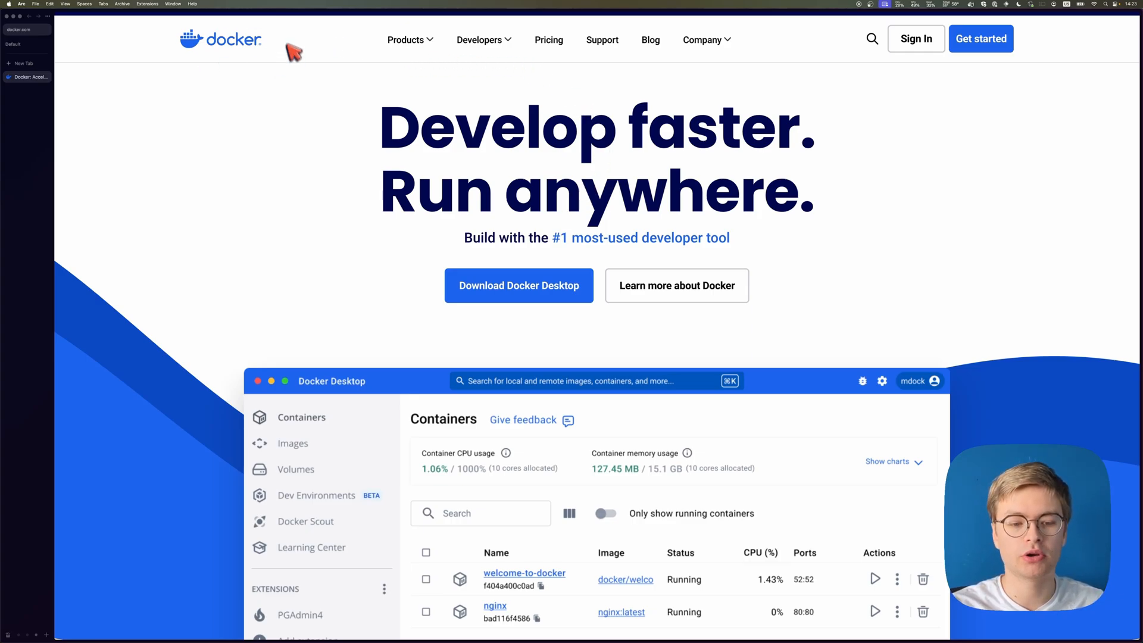
mouse_move(346, 120)
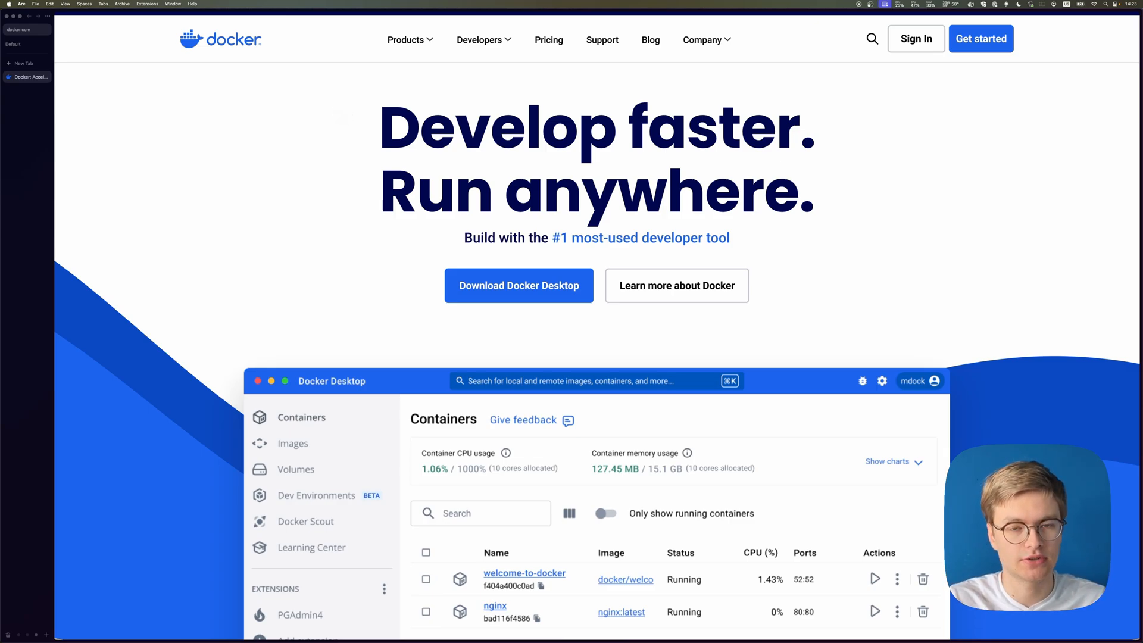
Step: Show Docker Desktop download options for Mac, Windows and Linux on docker.com
click(518, 285)
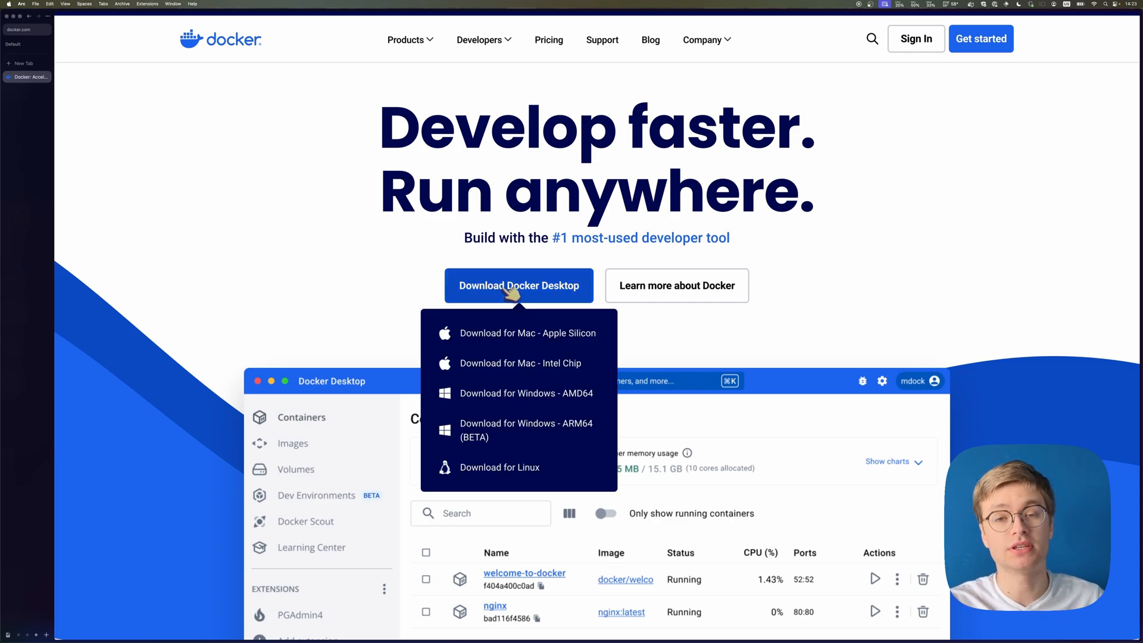
mouse_move(516, 320)
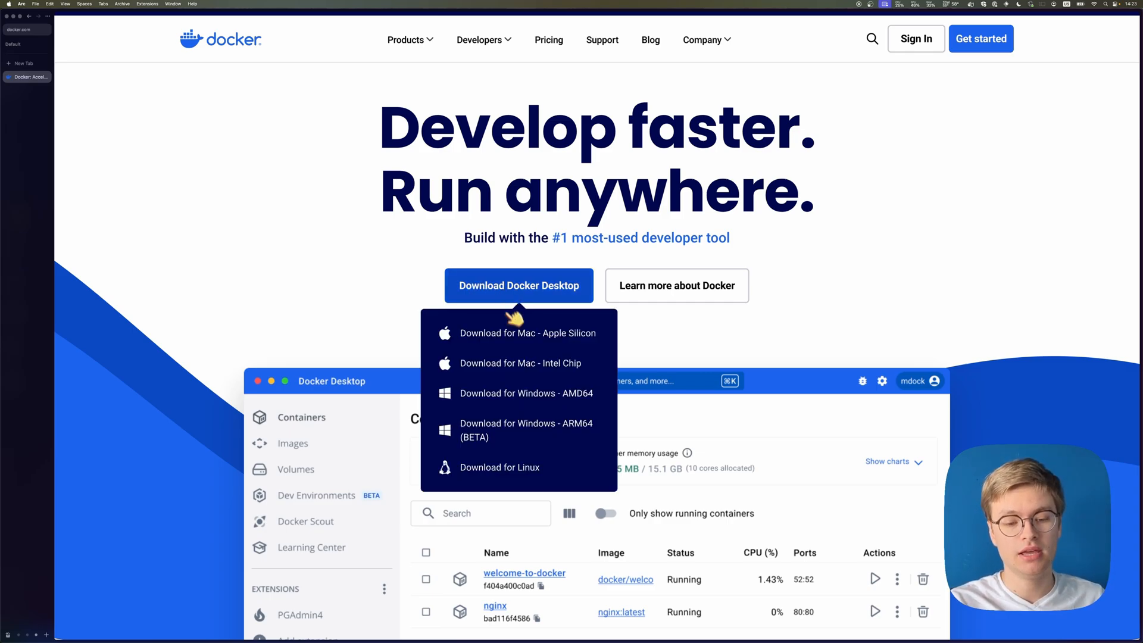
mouse_move(518, 335)
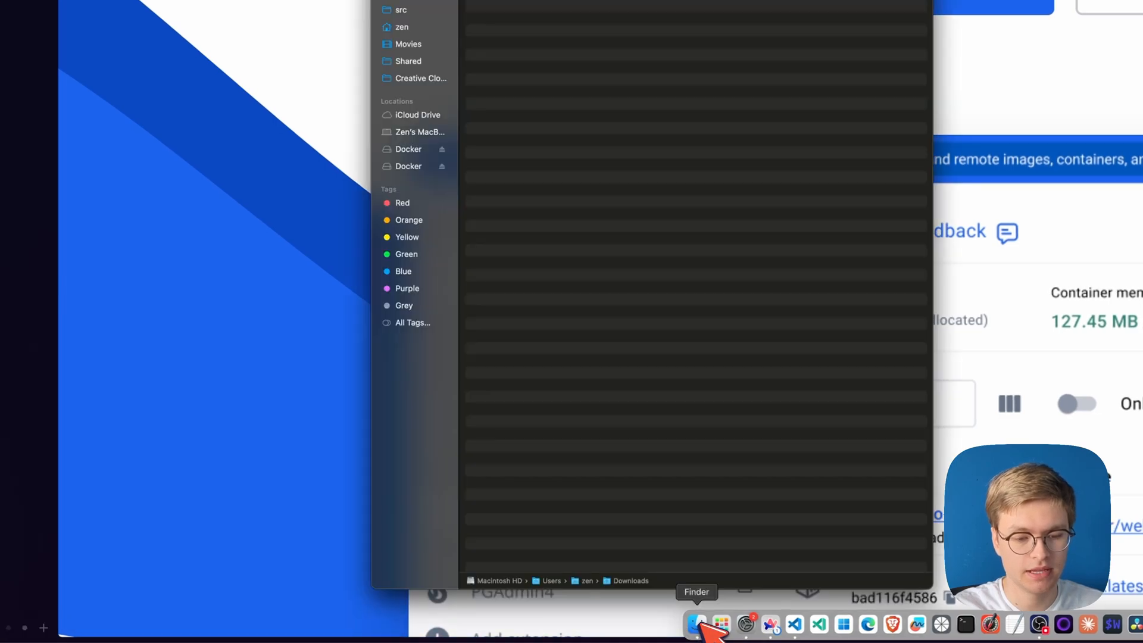
Step: Open Docker.dmg from the Downloads folder in Finder
click(696, 622)
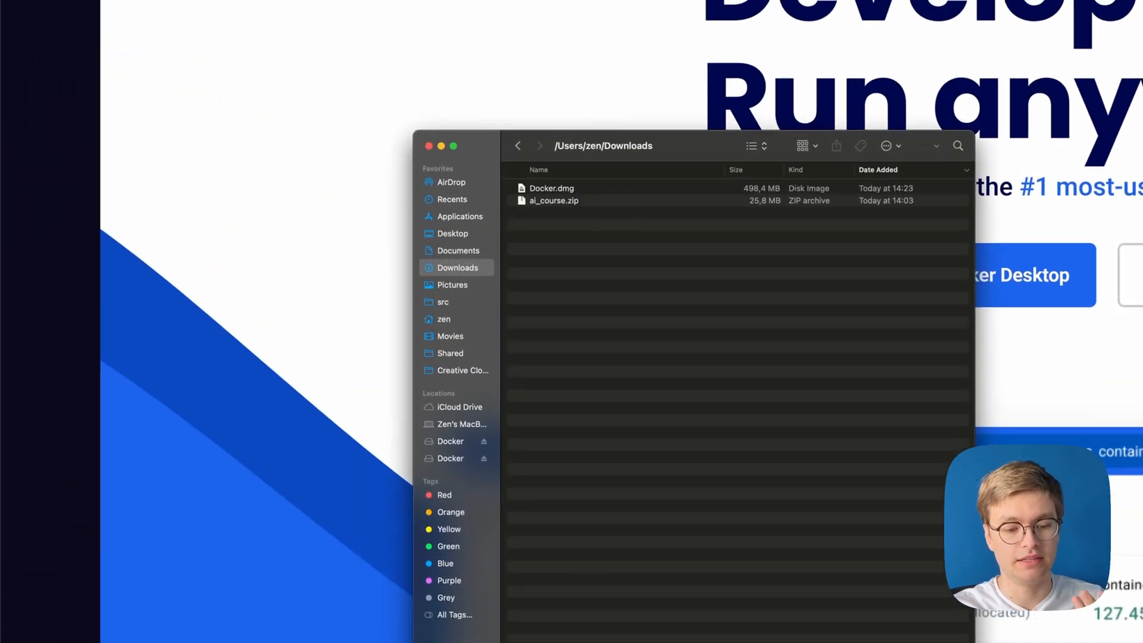
click(550, 188)
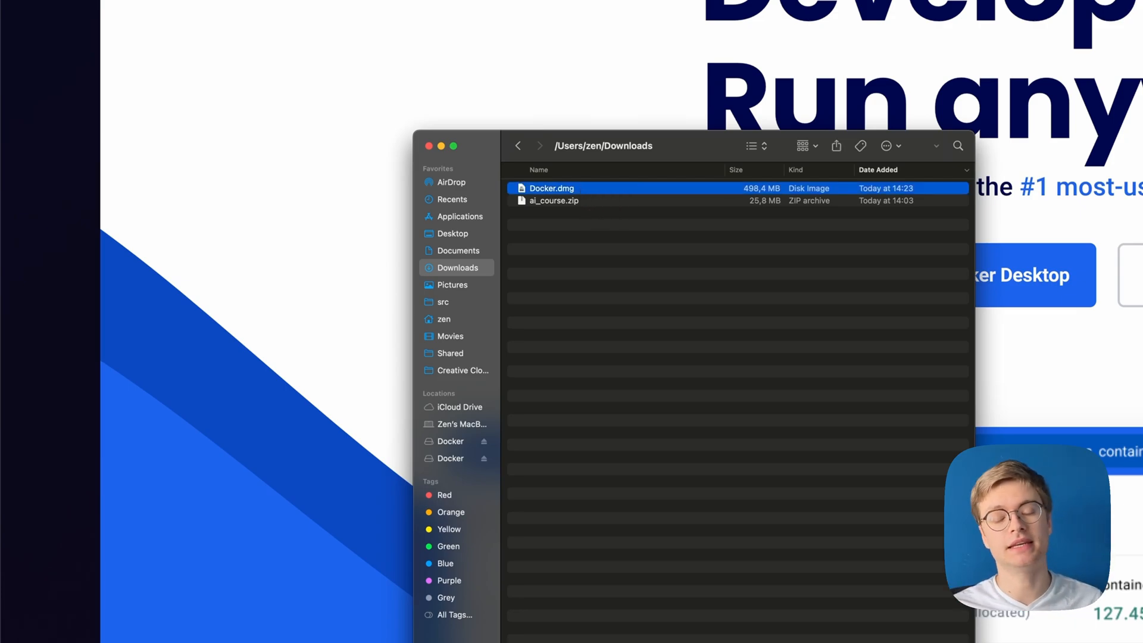
double_click(552, 189)
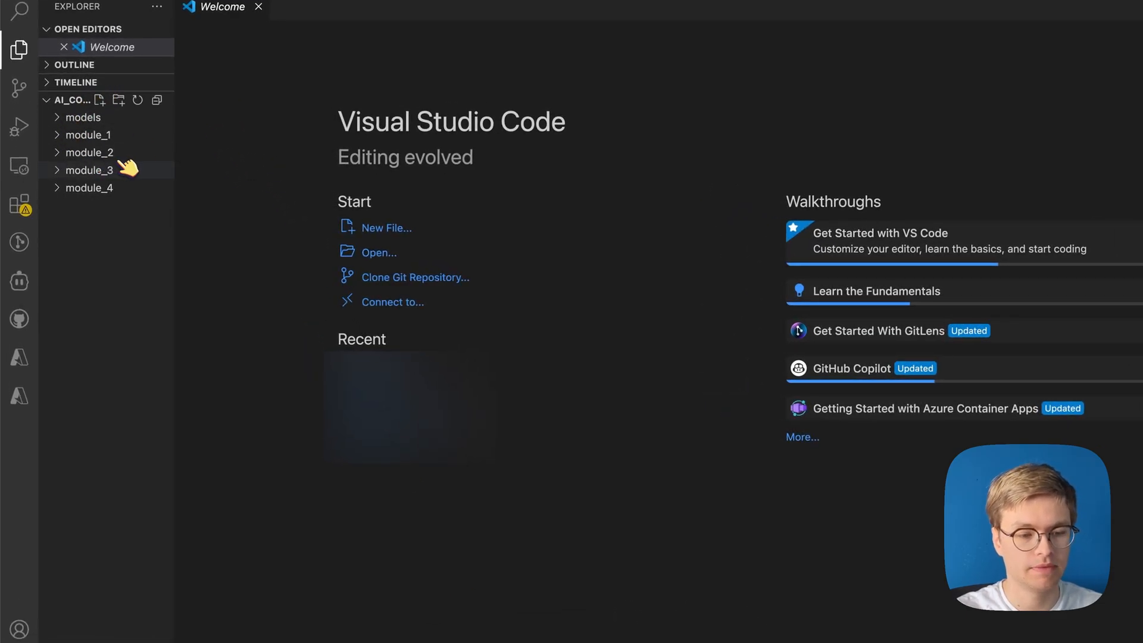
mouse_move(78, 125)
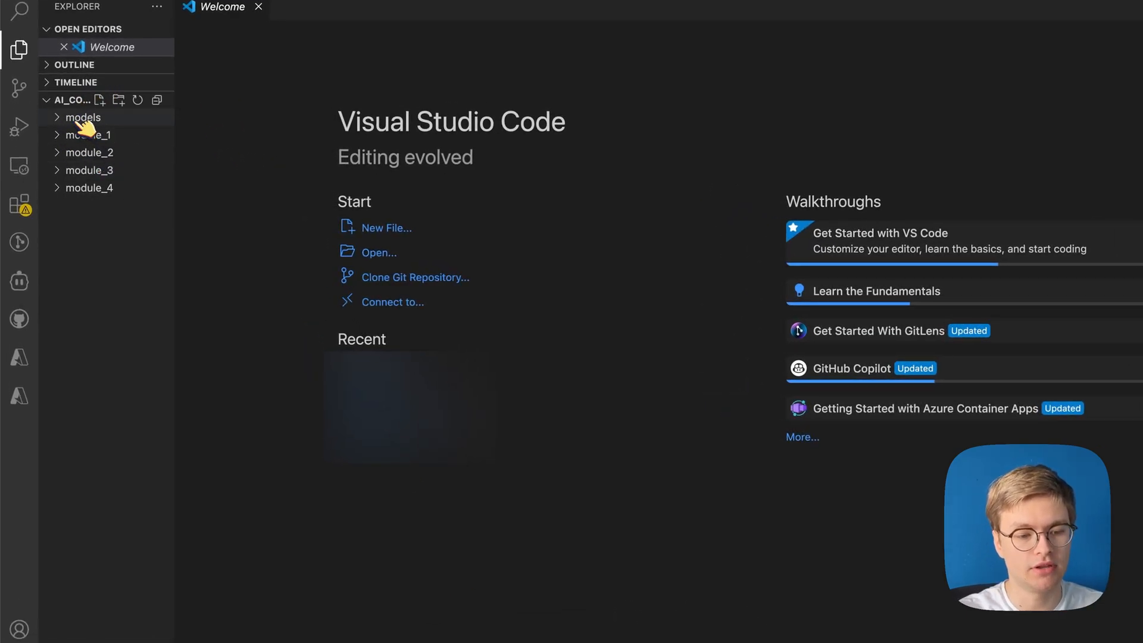
Step: Expand the models, module_1 and other module folders in the Explorer
click(84, 117)
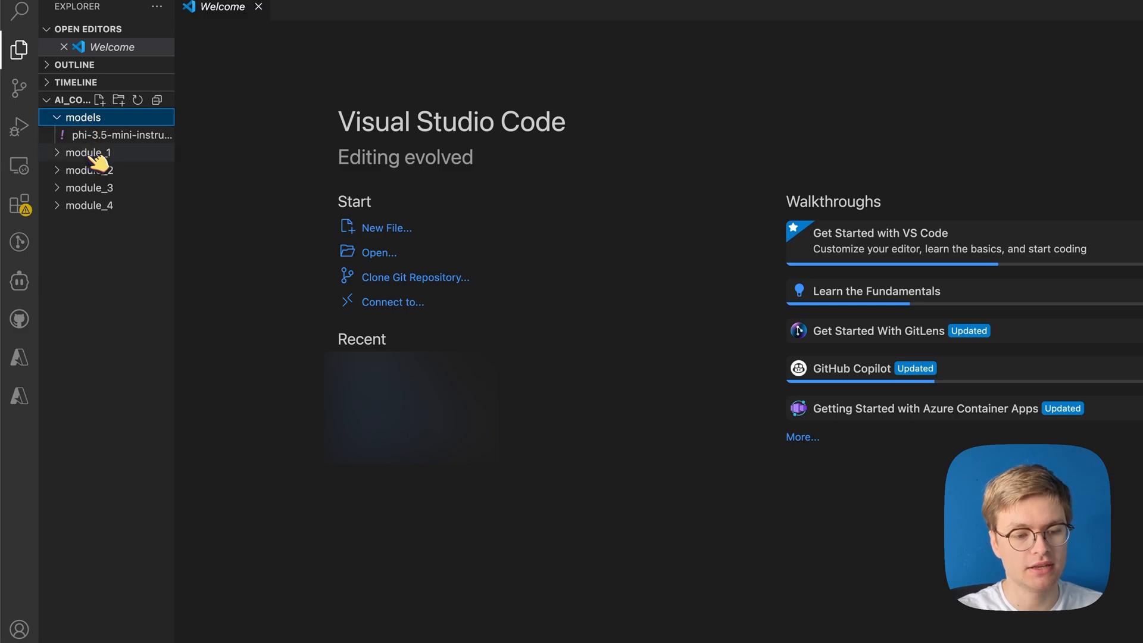
click(87, 153)
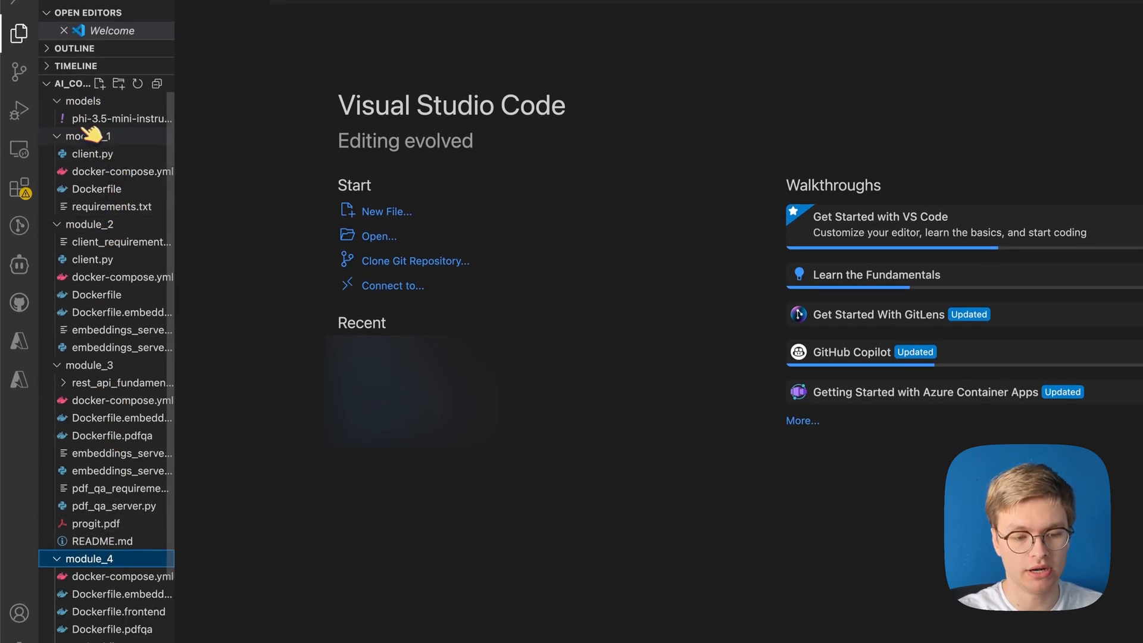
mouse_move(90, 136)
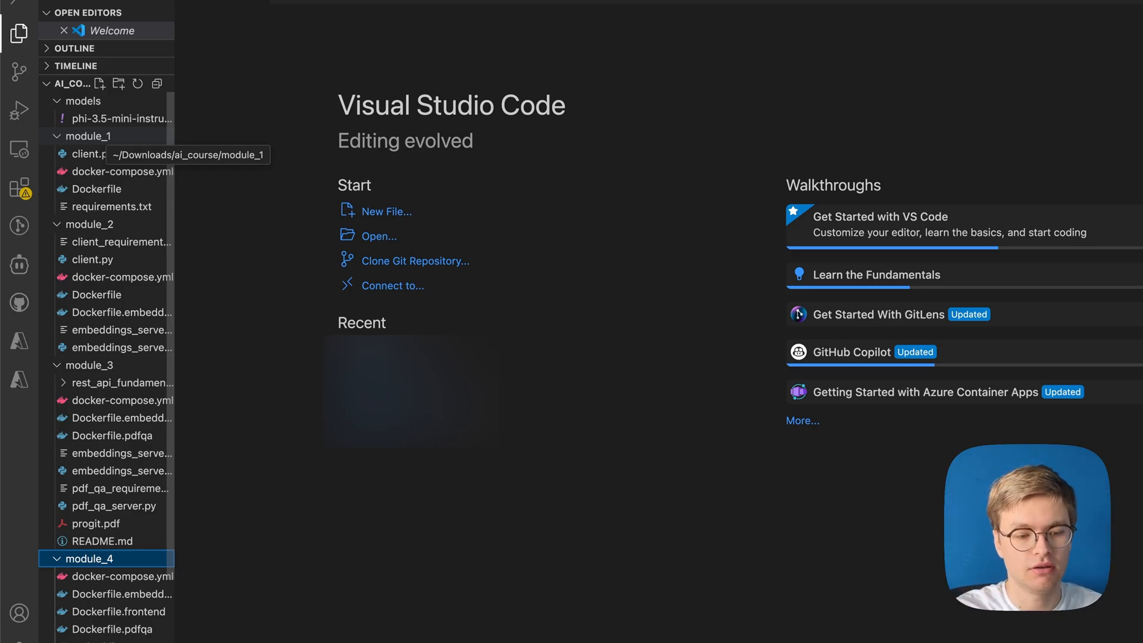
click(89, 224)
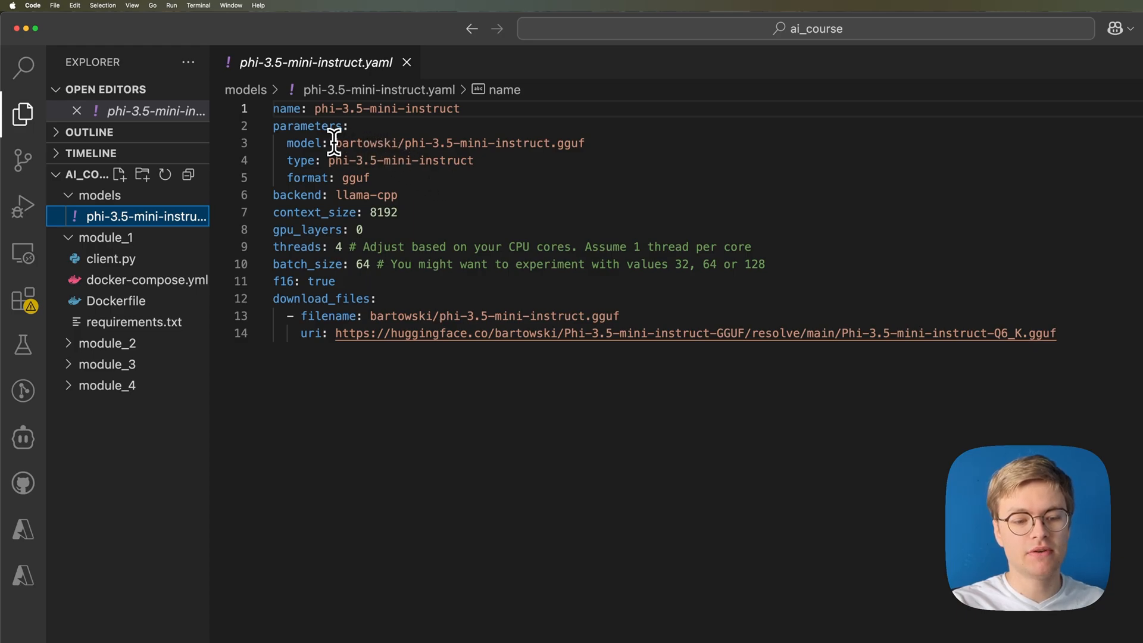
Step: Highlight the model parameter in phi-3.5-mini-instruct.yaml, then open module_1's docker-compose.yml
double_click(364, 142)
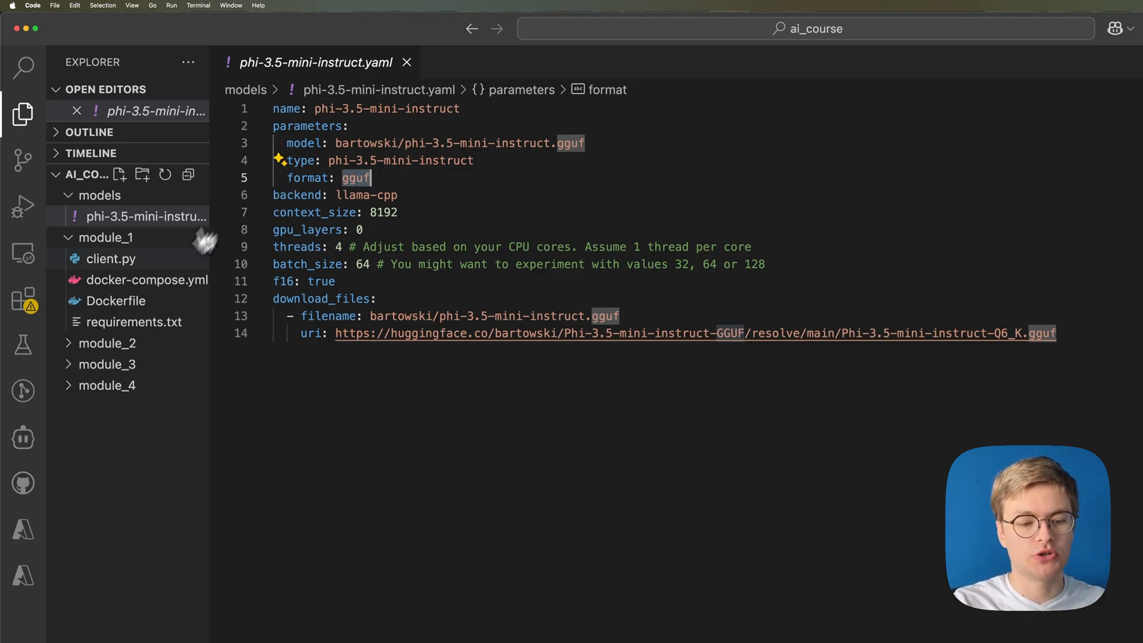
click(147, 280)
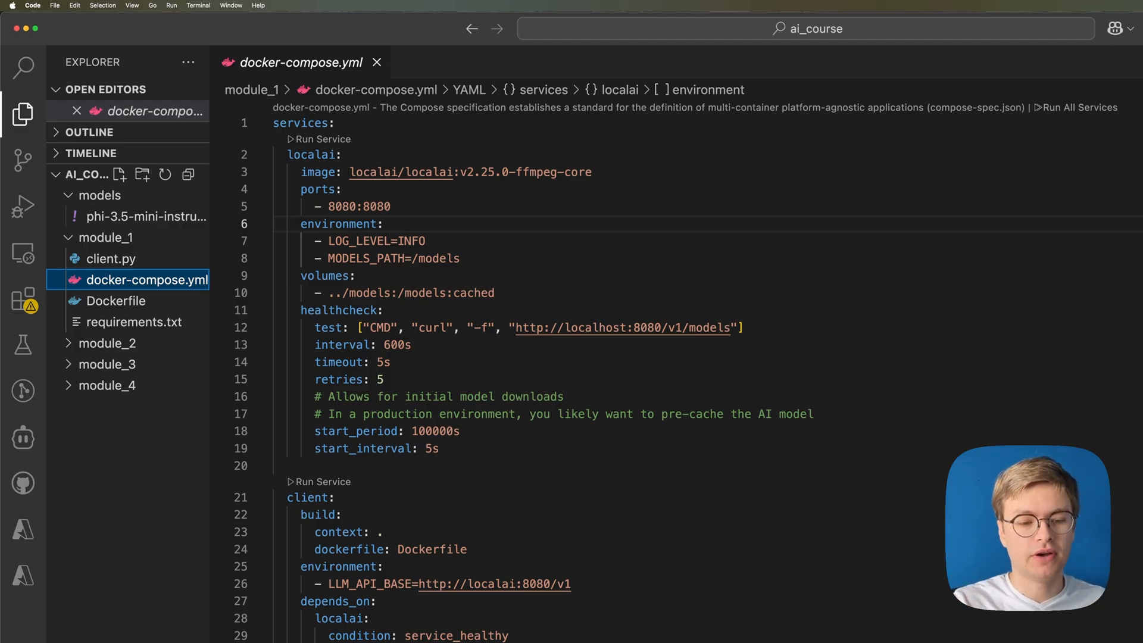
mouse_move(169, 294)
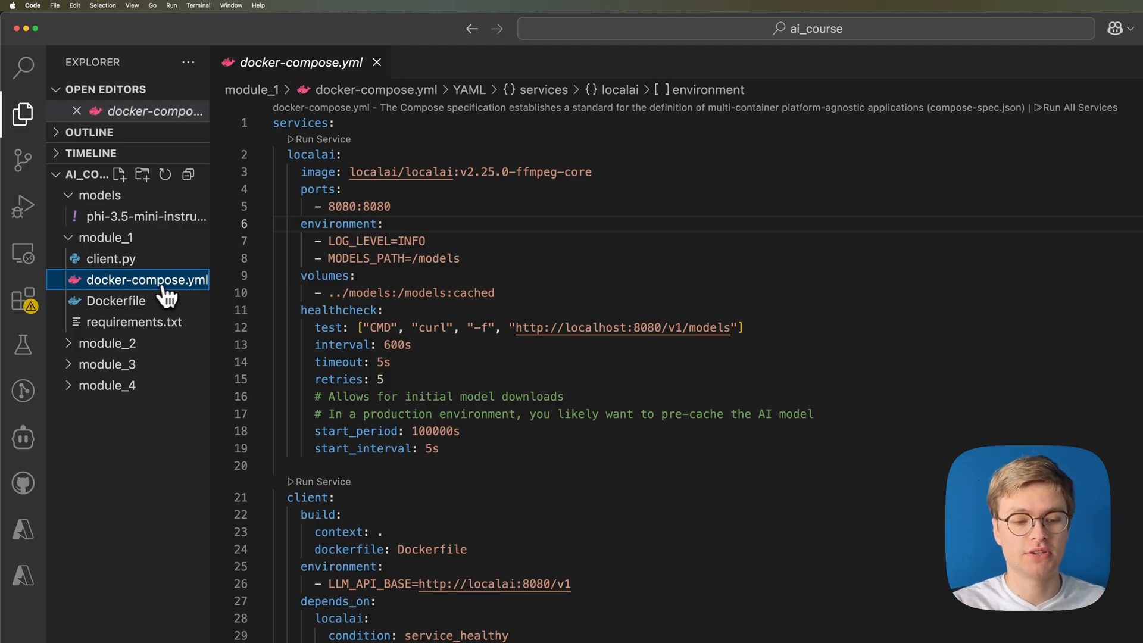
mouse_move(342, 169)
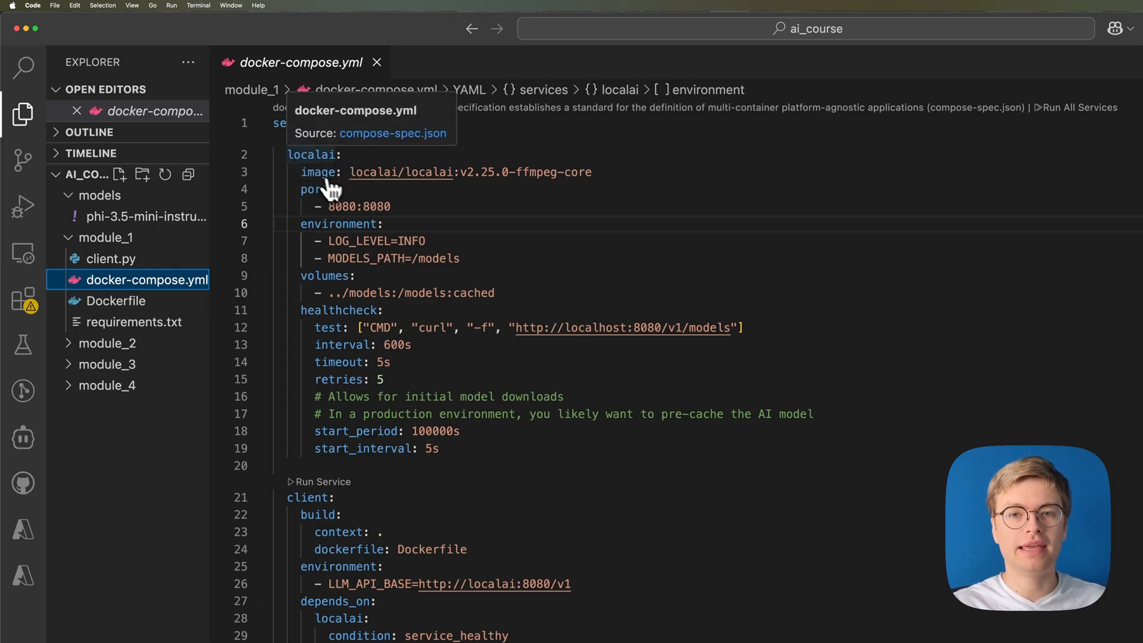
mouse_move(355, 189)
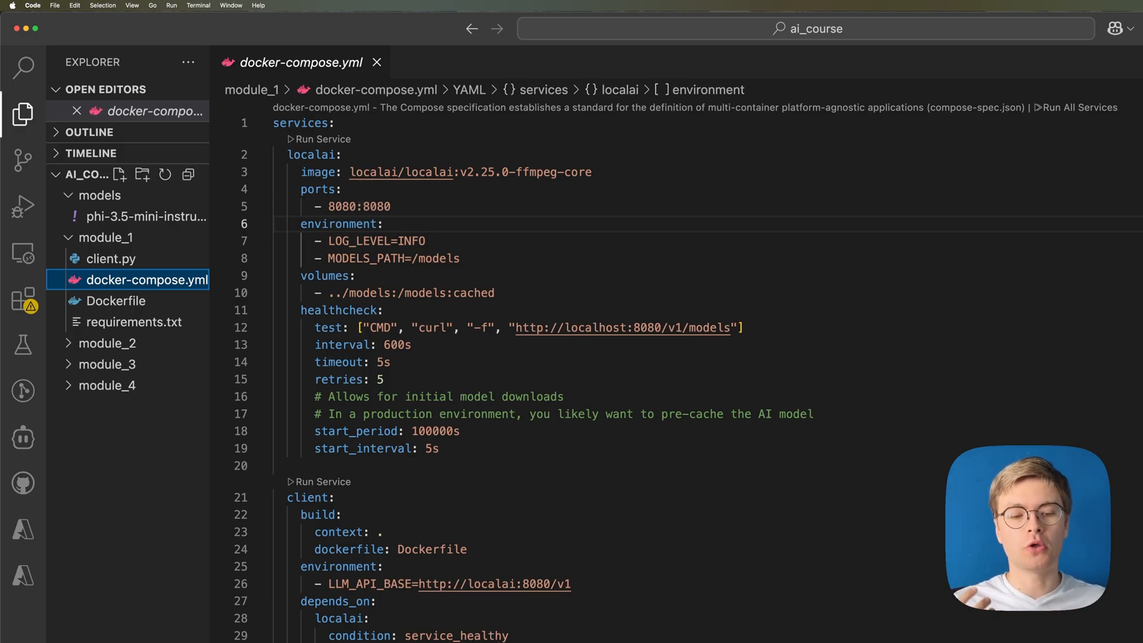
mouse_move(353, 197)
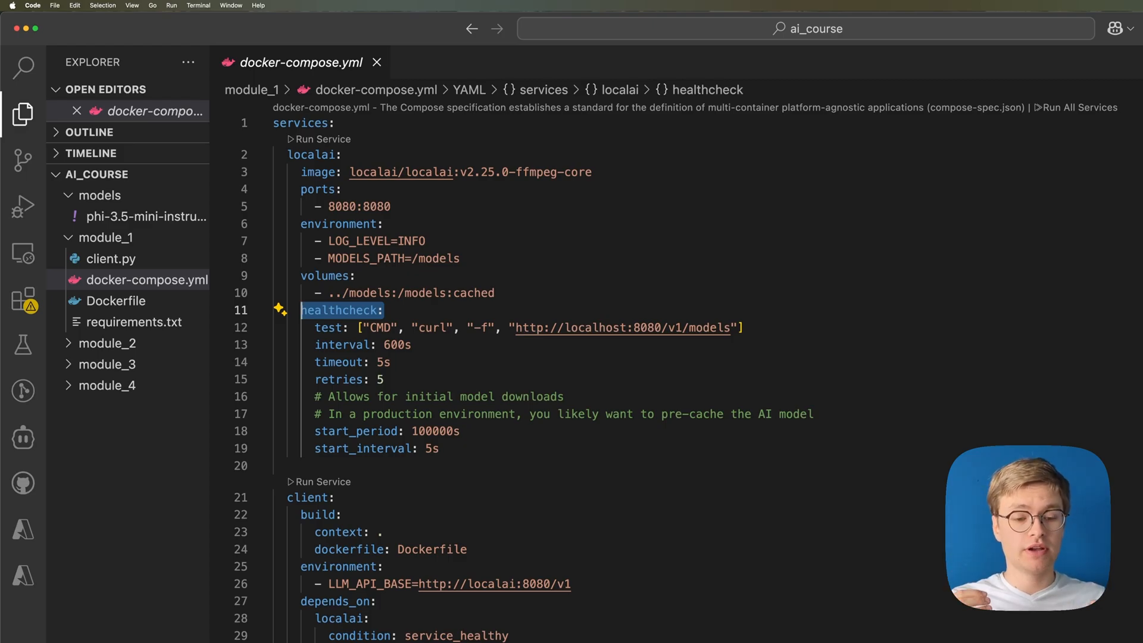
mouse_move(513, 328)
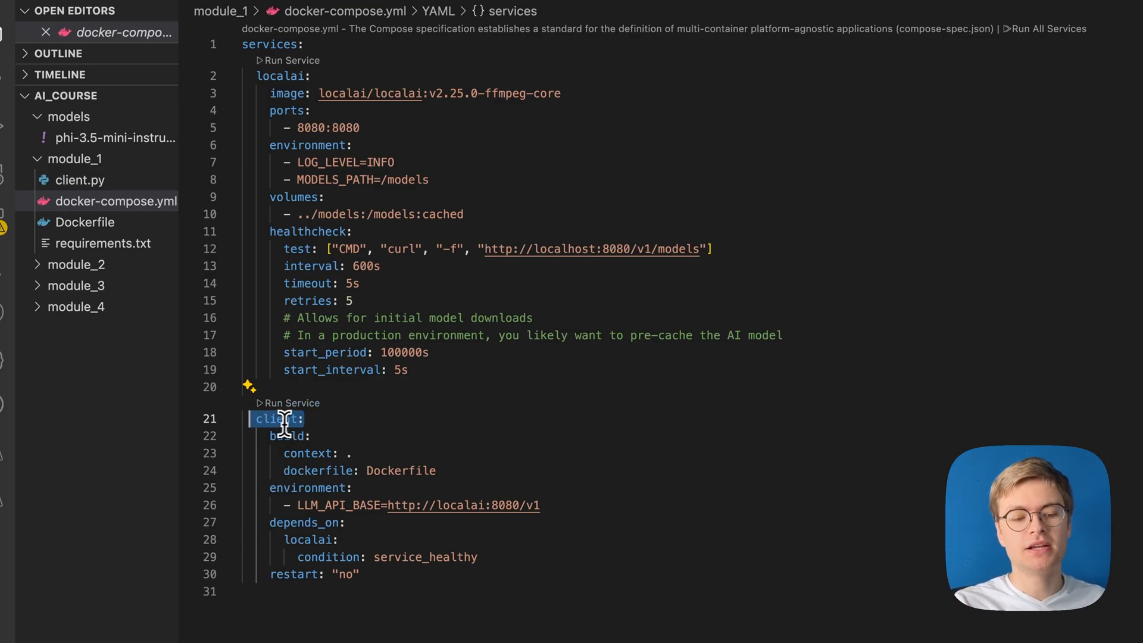
mouse_move(347, 419)
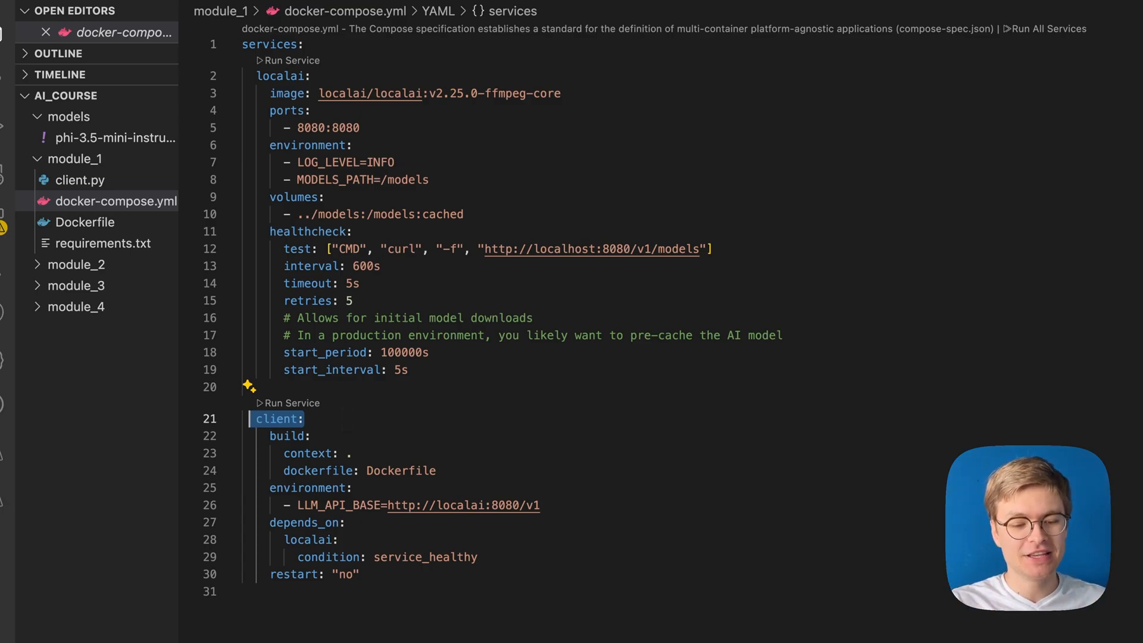
mouse_move(347, 419)
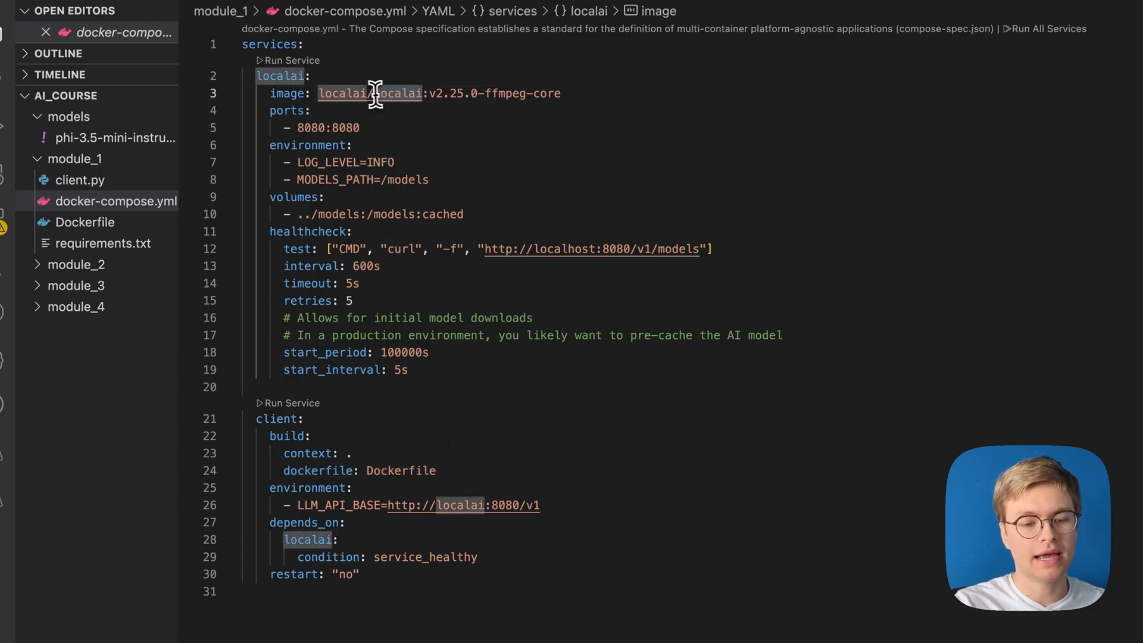
mouse_move(372, 93)
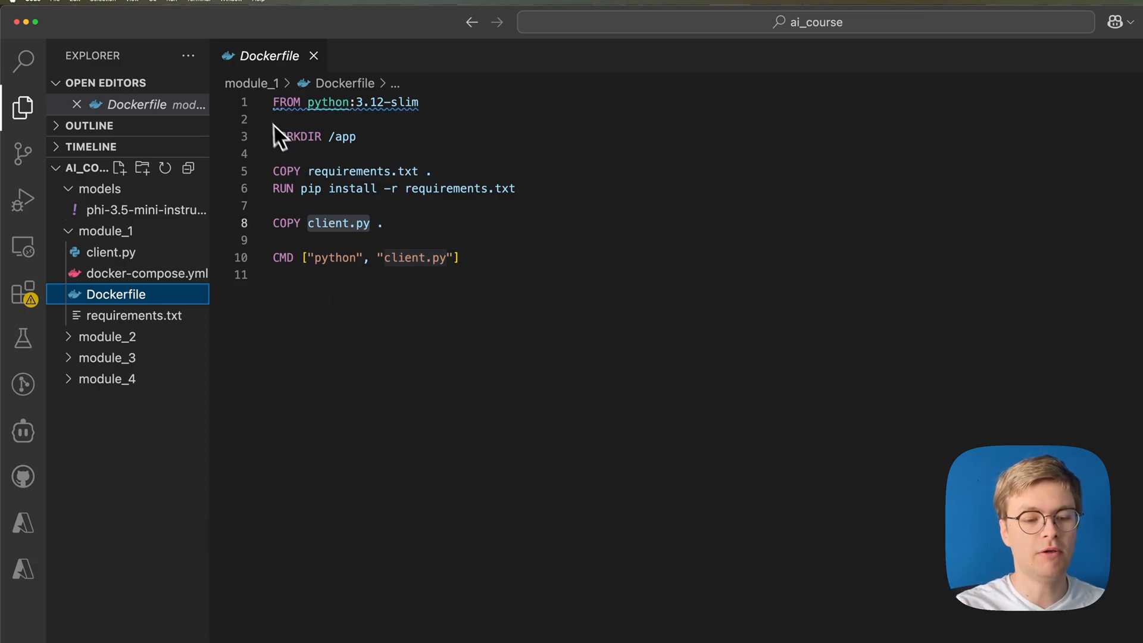
mouse_move(443, 132)
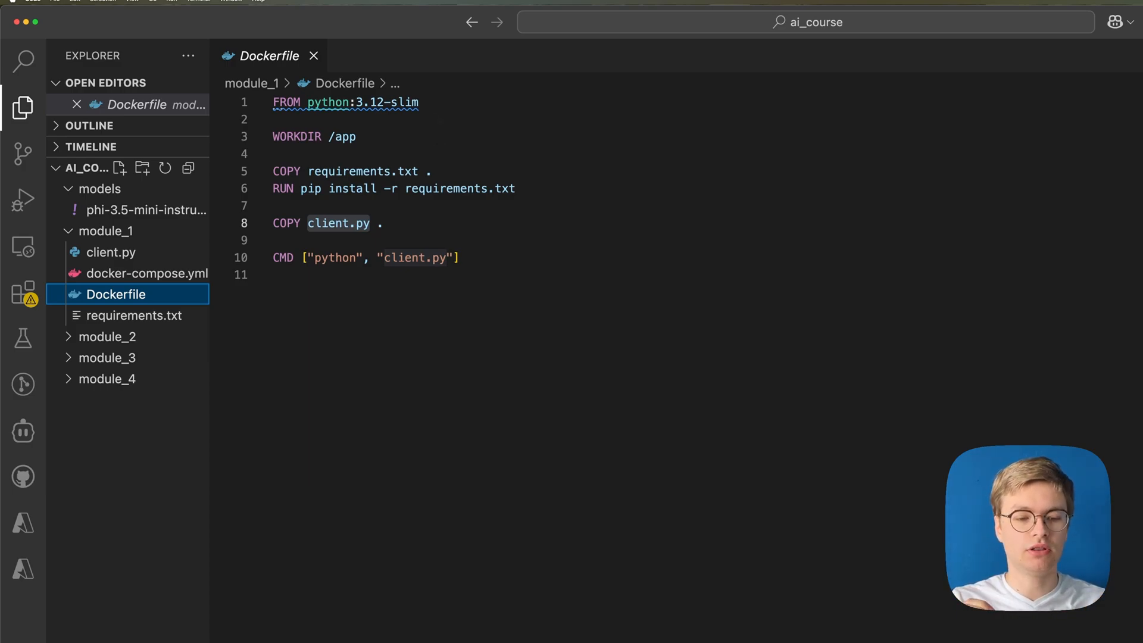
mouse_move(374, 167)
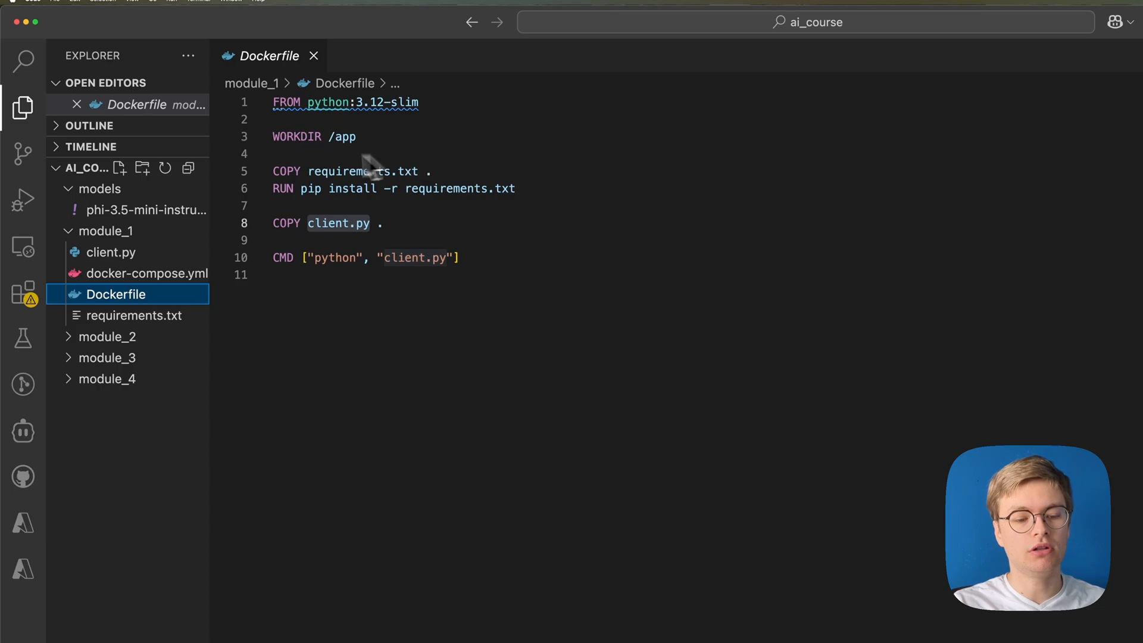
mouse_move(408, 203)
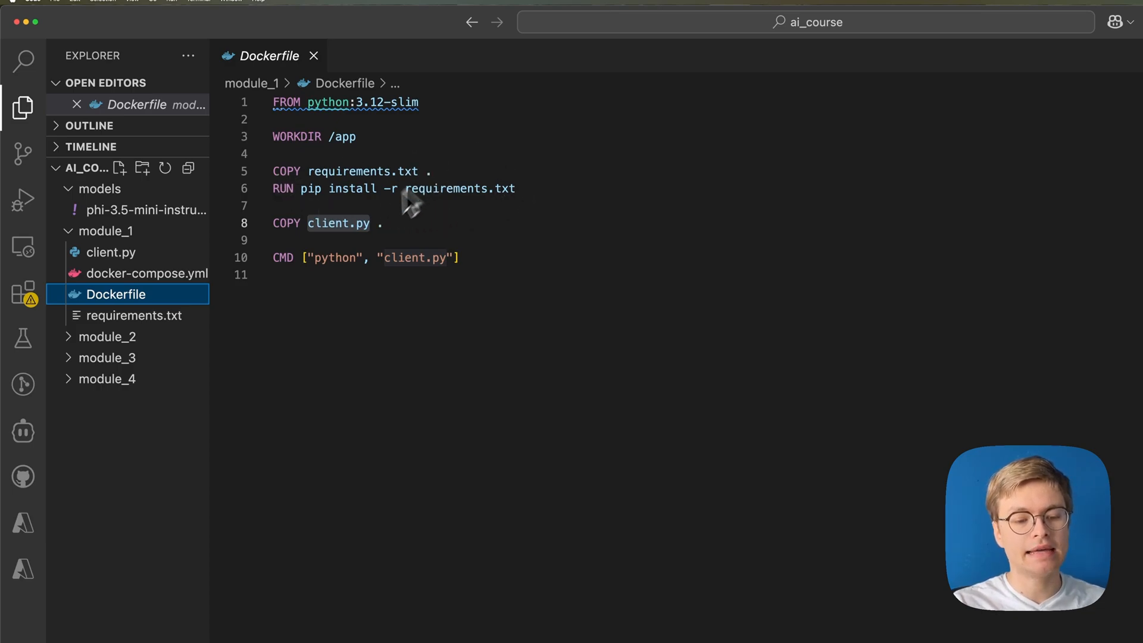
mouse_move(467, 273)
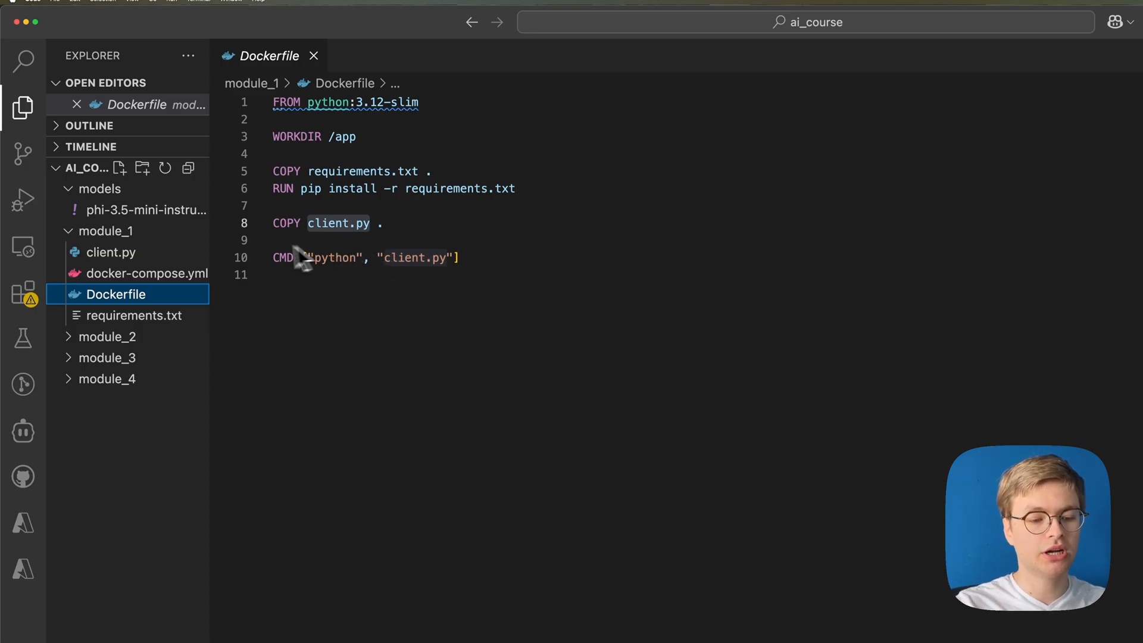
Step: Open module_1's client.py showing the LLMClient class
click(110, 251)
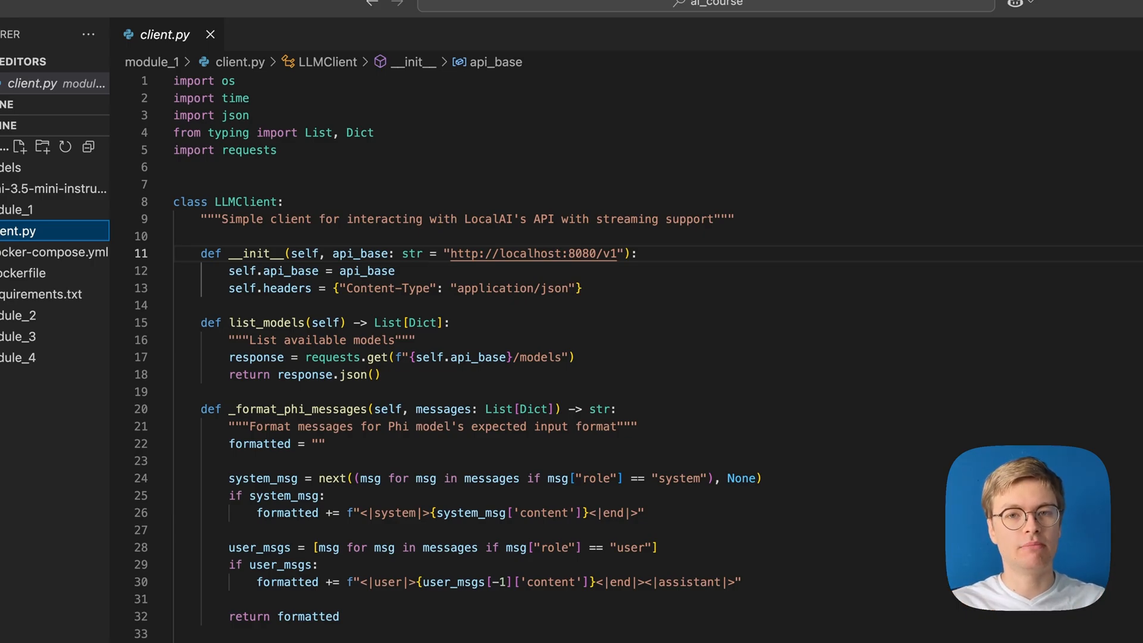
mouse_move(747, 255)
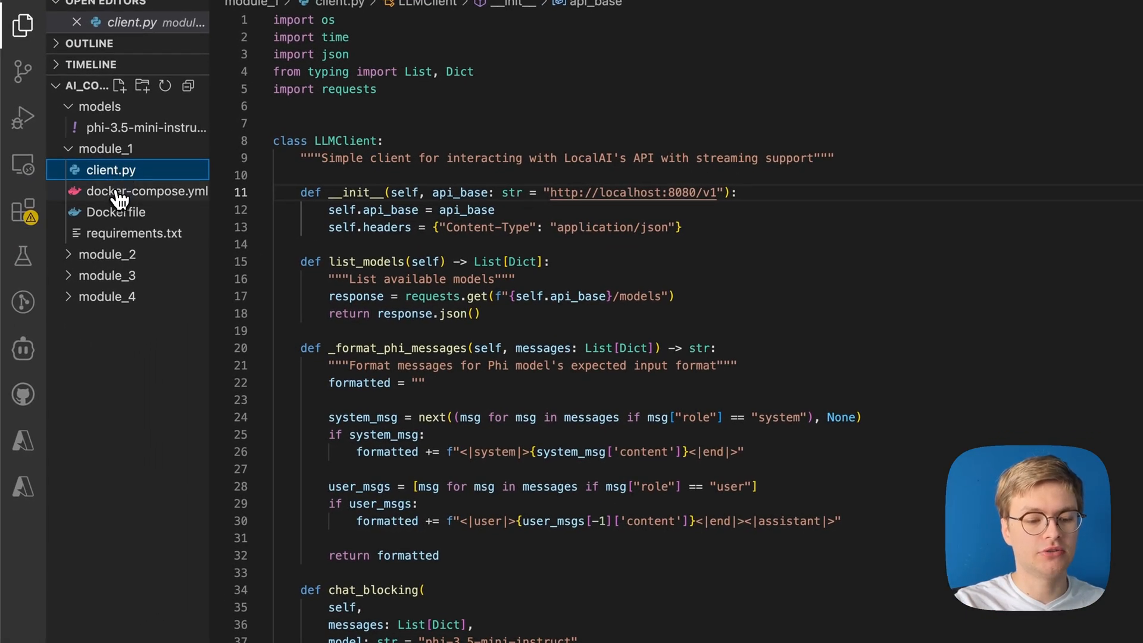
click(146, 191)
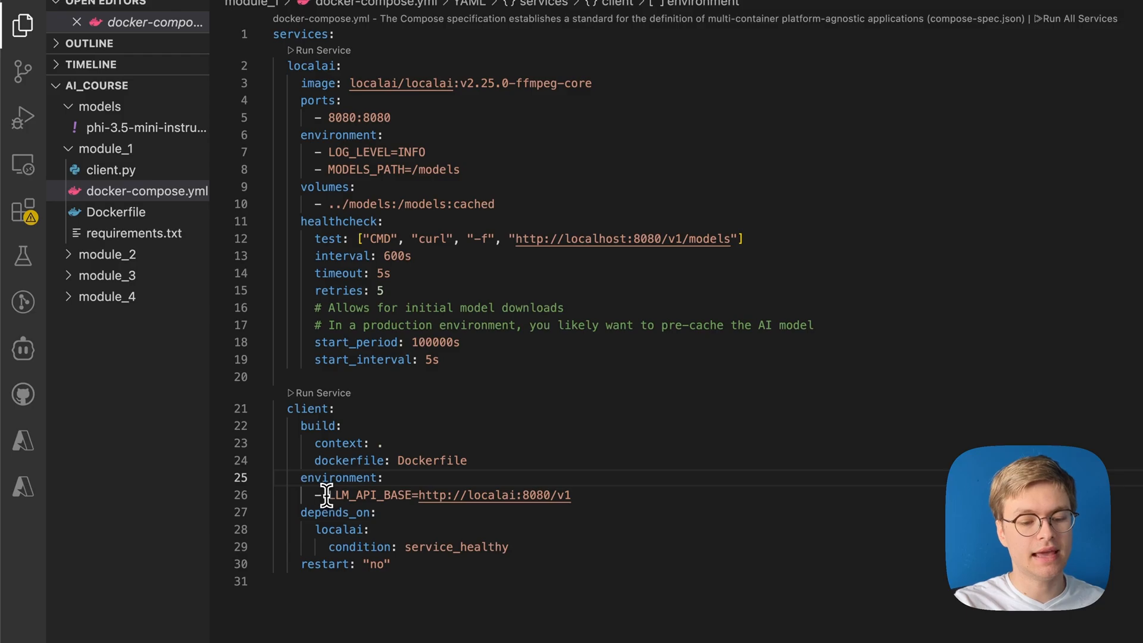
Step: Highlight LLM_API_BASE in docker-compose.yml and bring up the Terminal menu
double_click(371, 495)
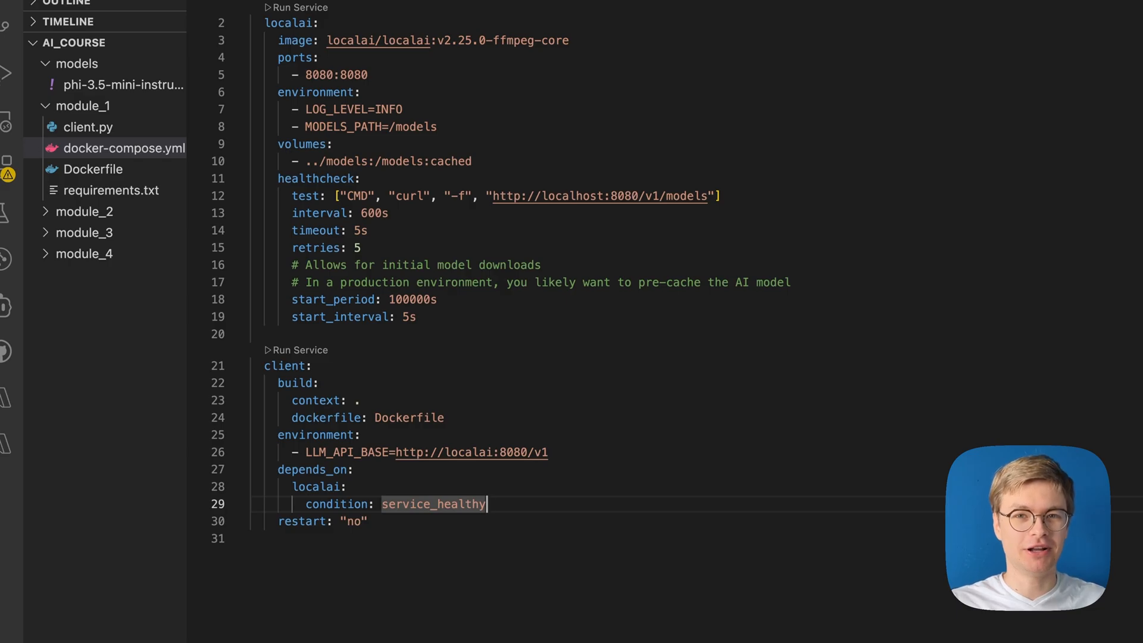
mouse_move(301, 149)
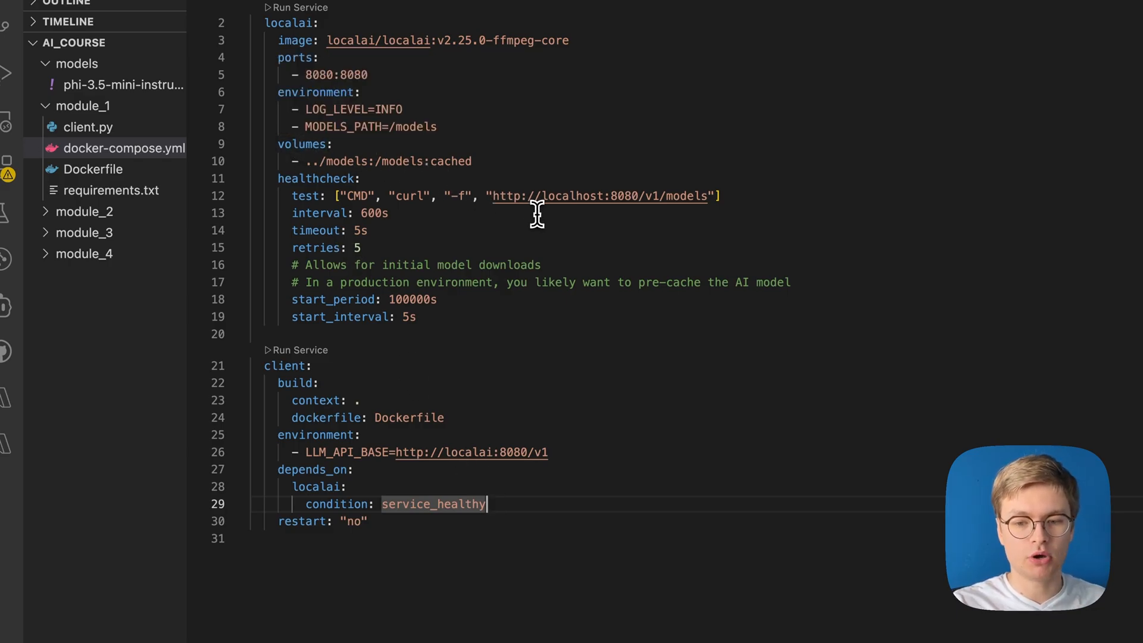
click(207, 7)
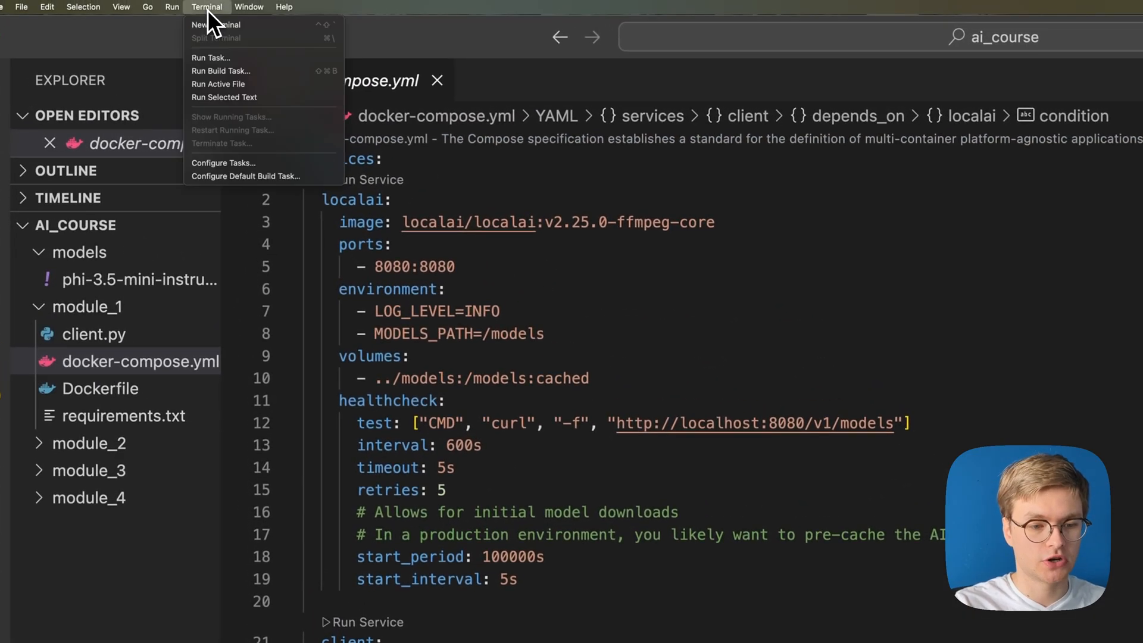
Step: Open a new terminal in module_1 and list its files with ls
click(216, 24)
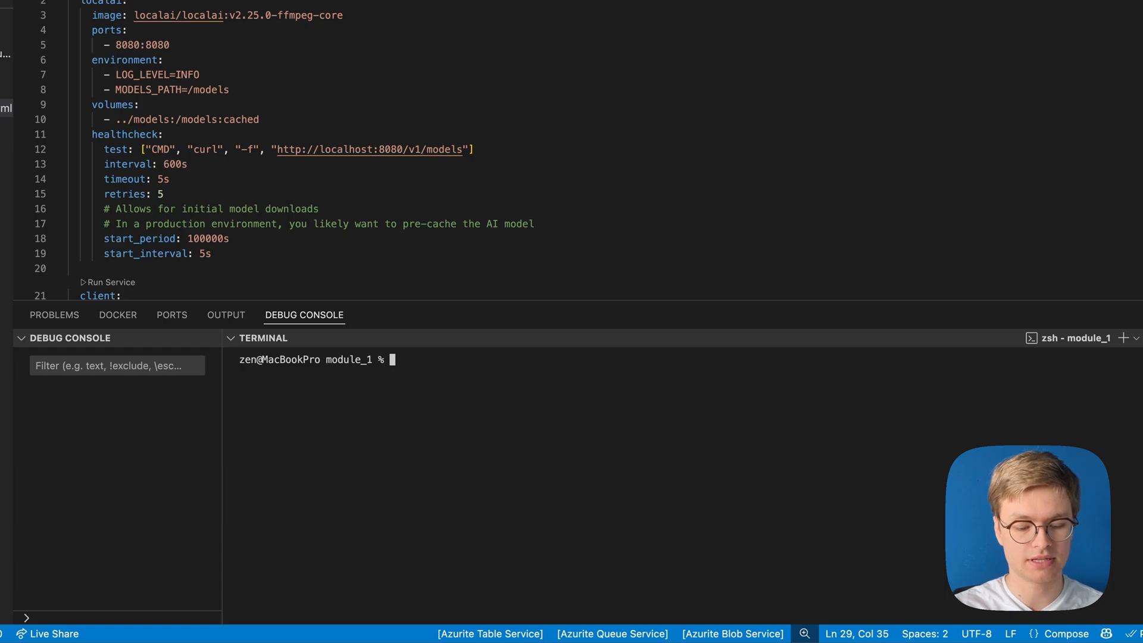
text(ls)
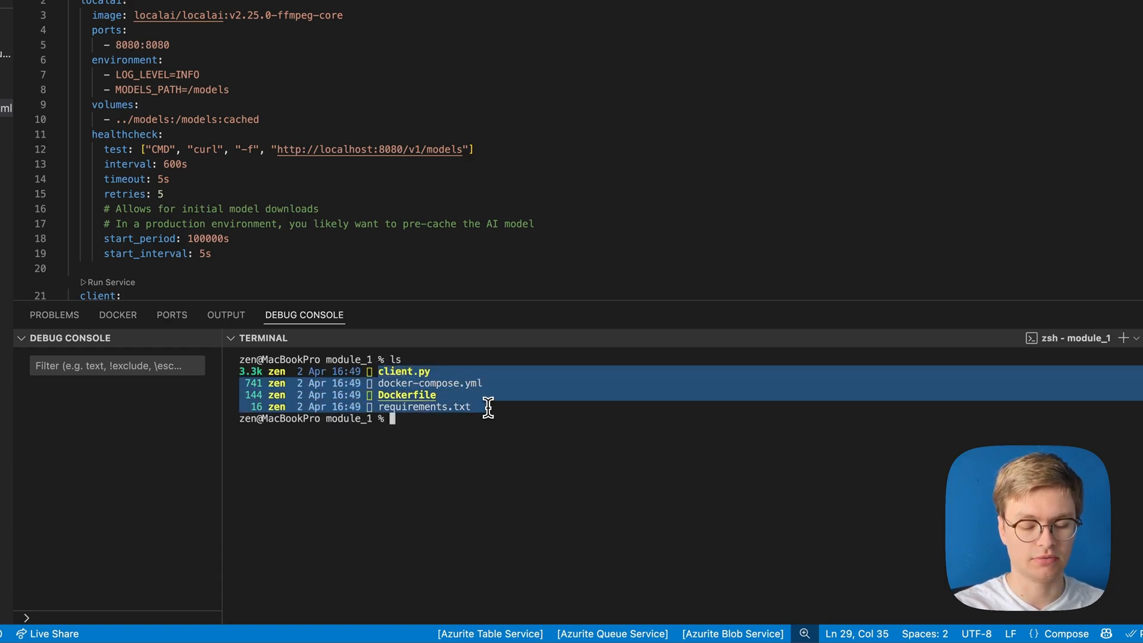
double_click(356, 359)
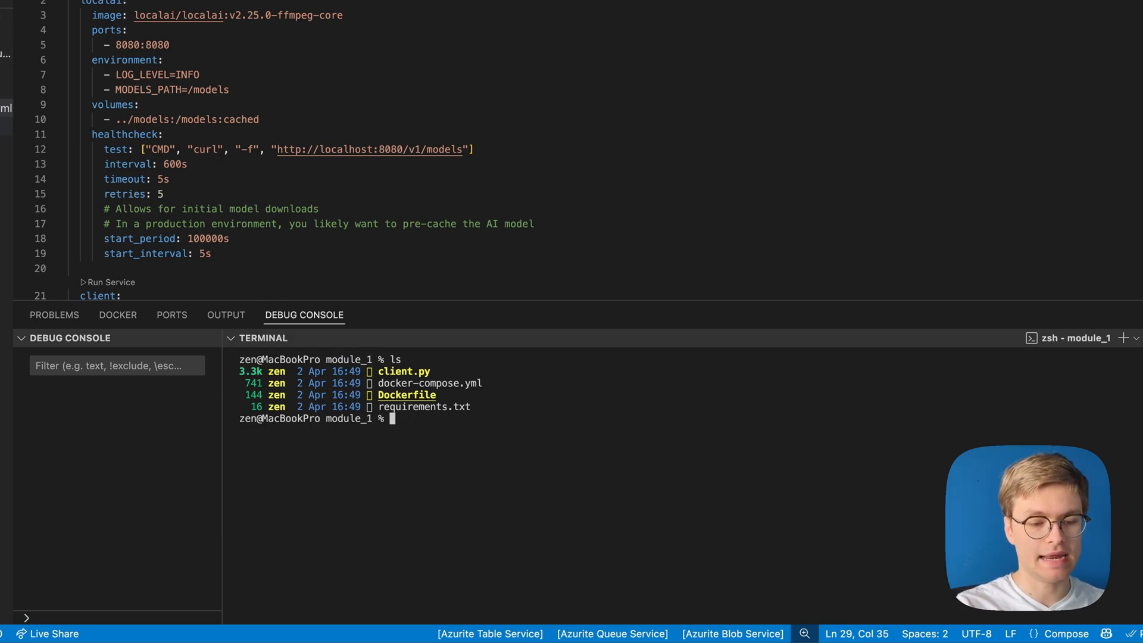
Step: Run 'docker compose up --build' in the module_1 terminal
text(do)
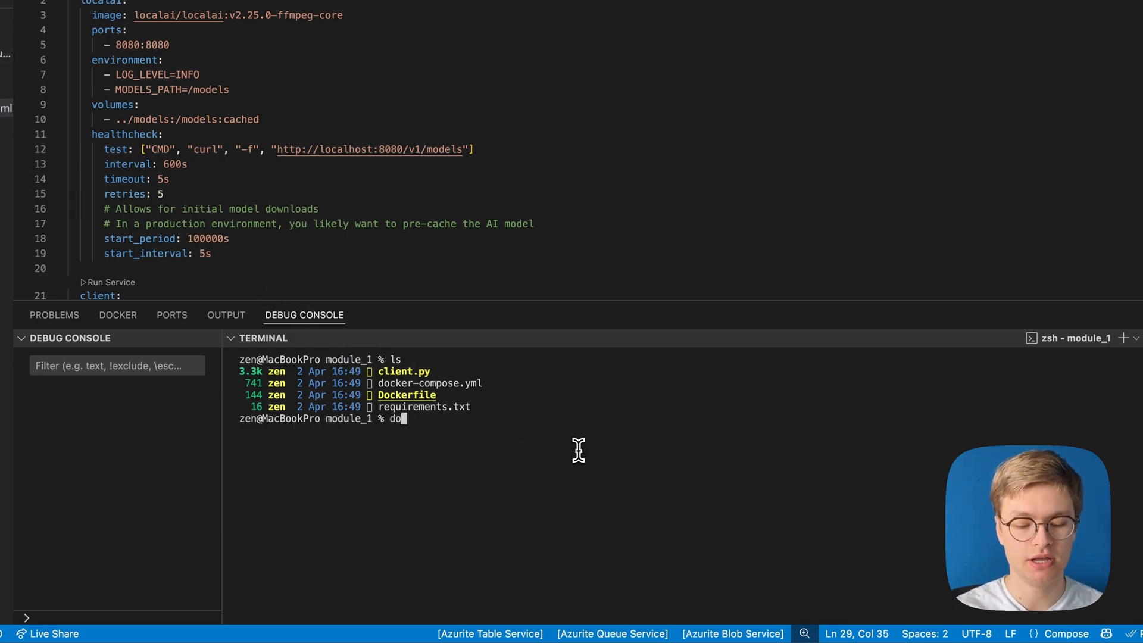
text(cker compose)
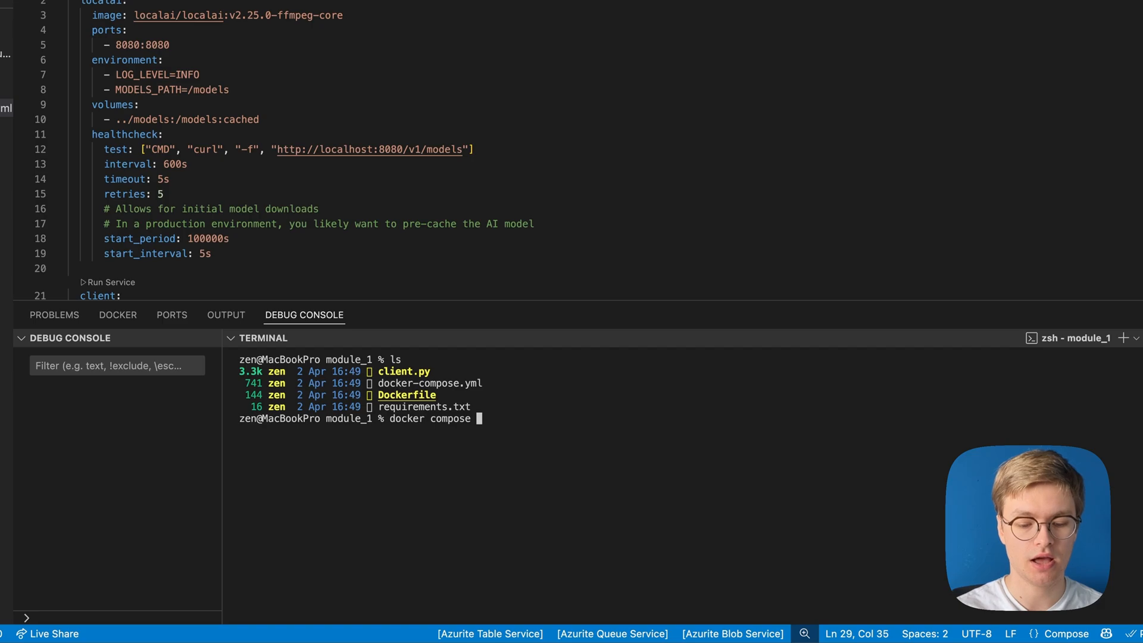
text(up --)
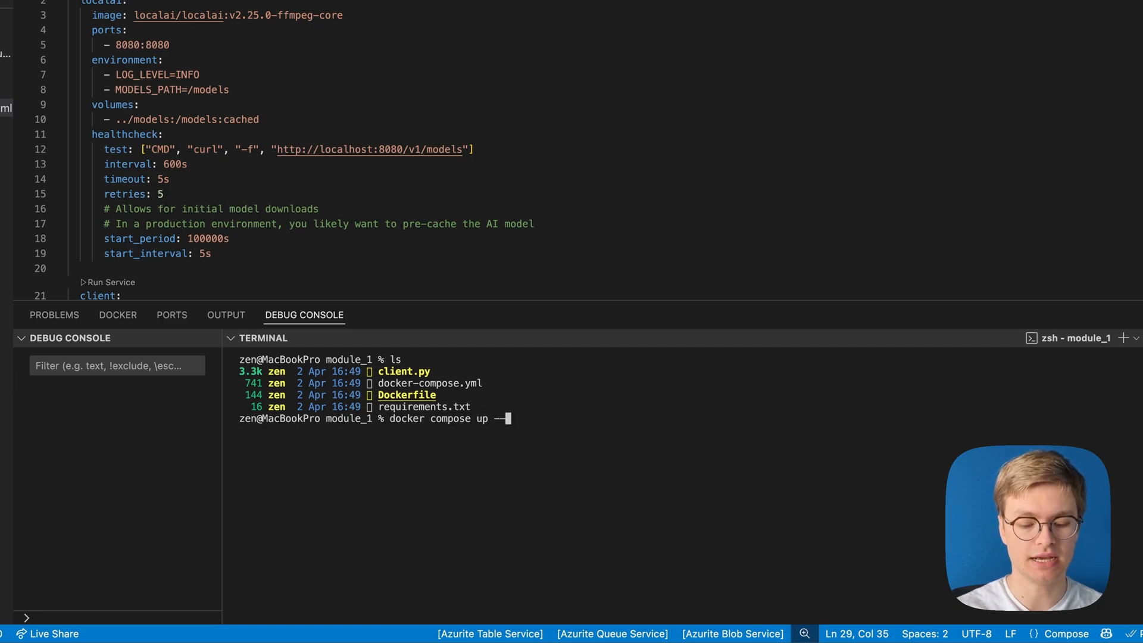
text(build)
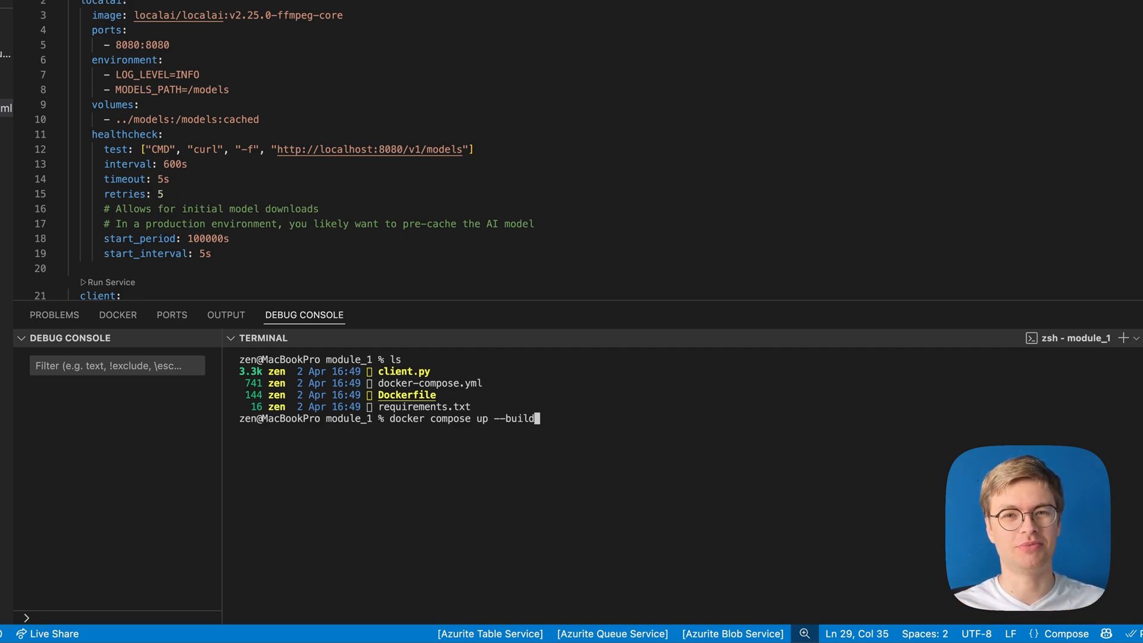
key(Enter)
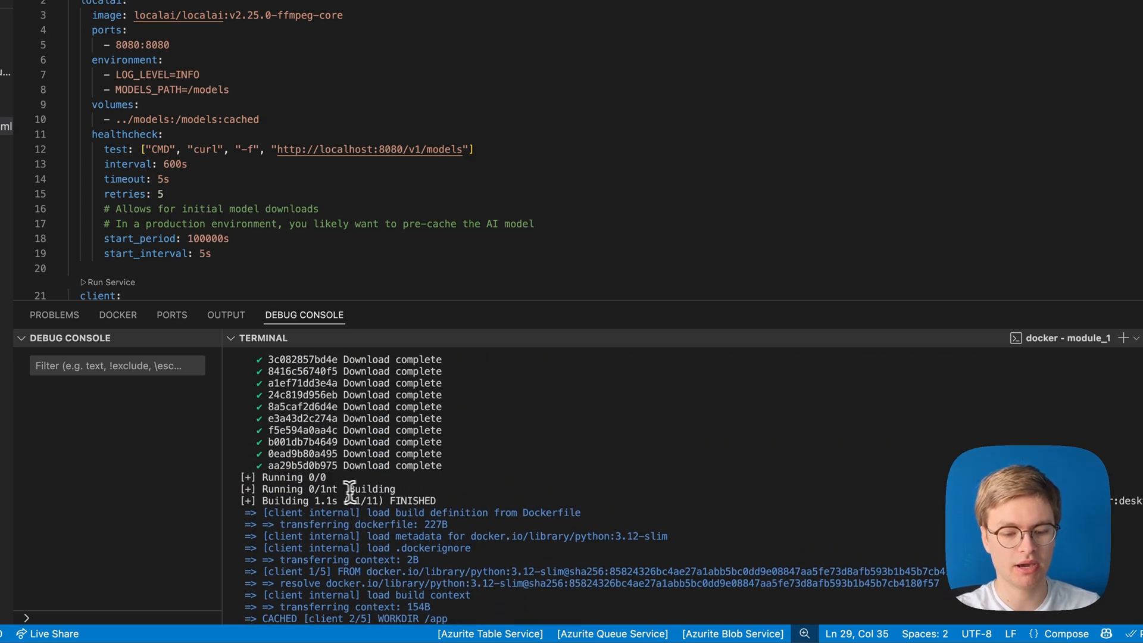
mouse_move(460, 500)
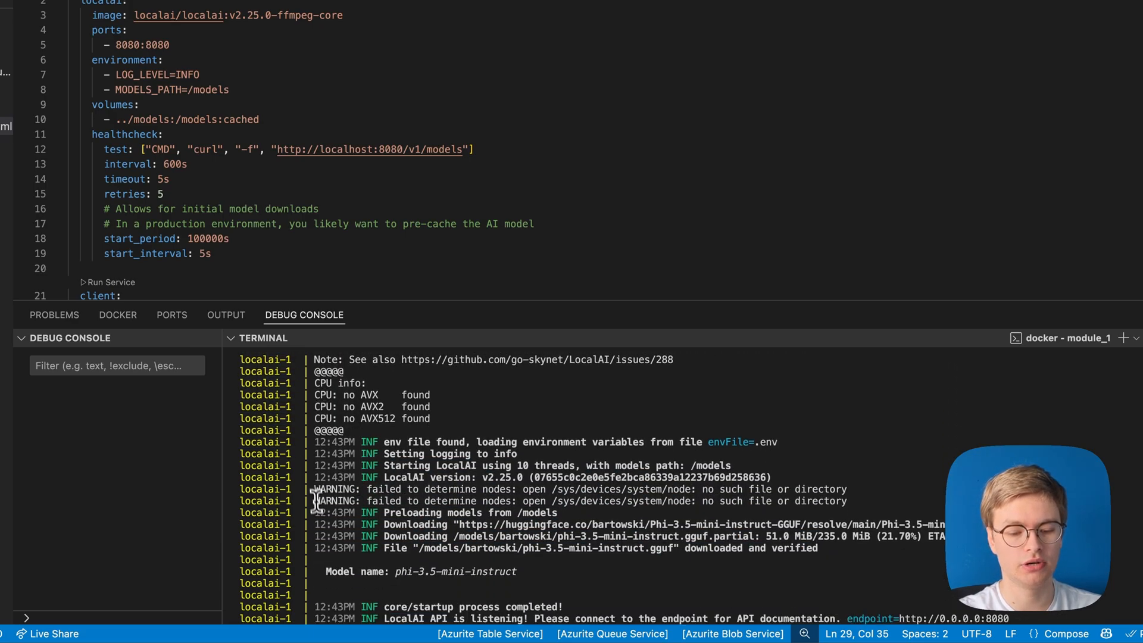
Step: Highlight the node-detection WARNING in the localai logs and scroll the output
double_click(336, 489)
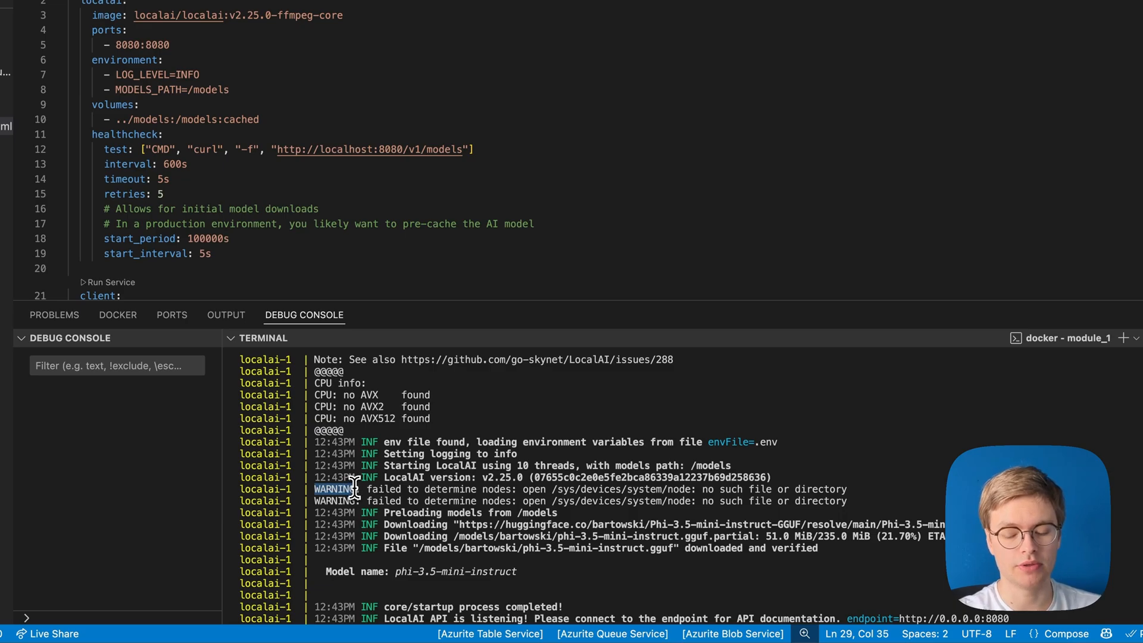
scroll(down, 3)
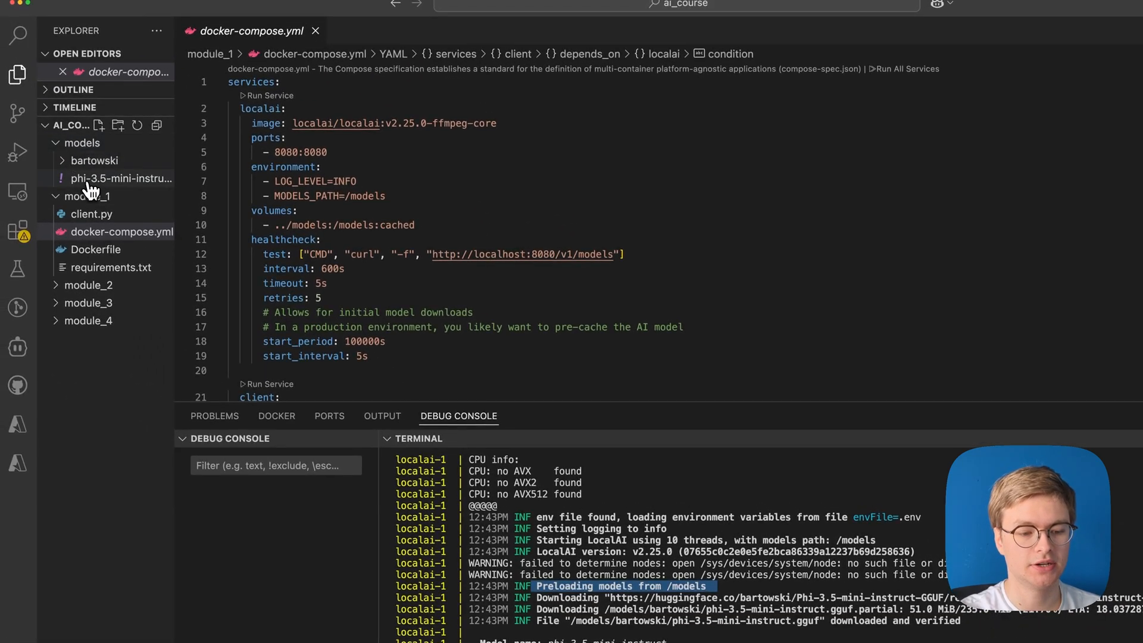
Step: Reopen phi-3.5-mini-instruct.yaml and scroll the LocalAI log showing successful client requests
click(122, 178)
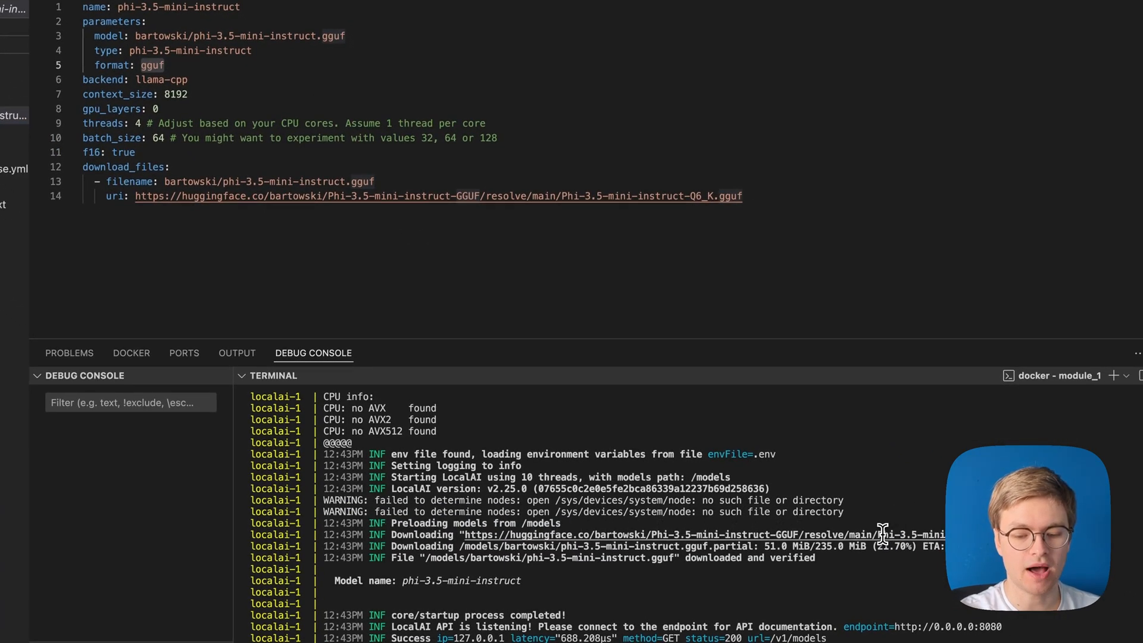
mouse_move(588, 534)
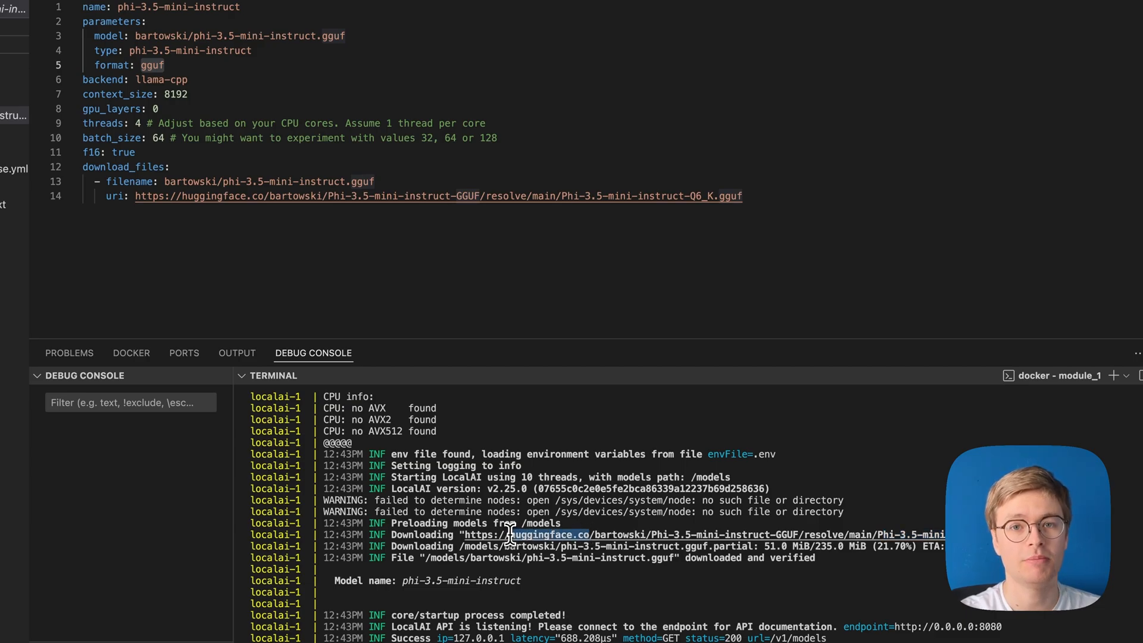
scroll(down, 3)
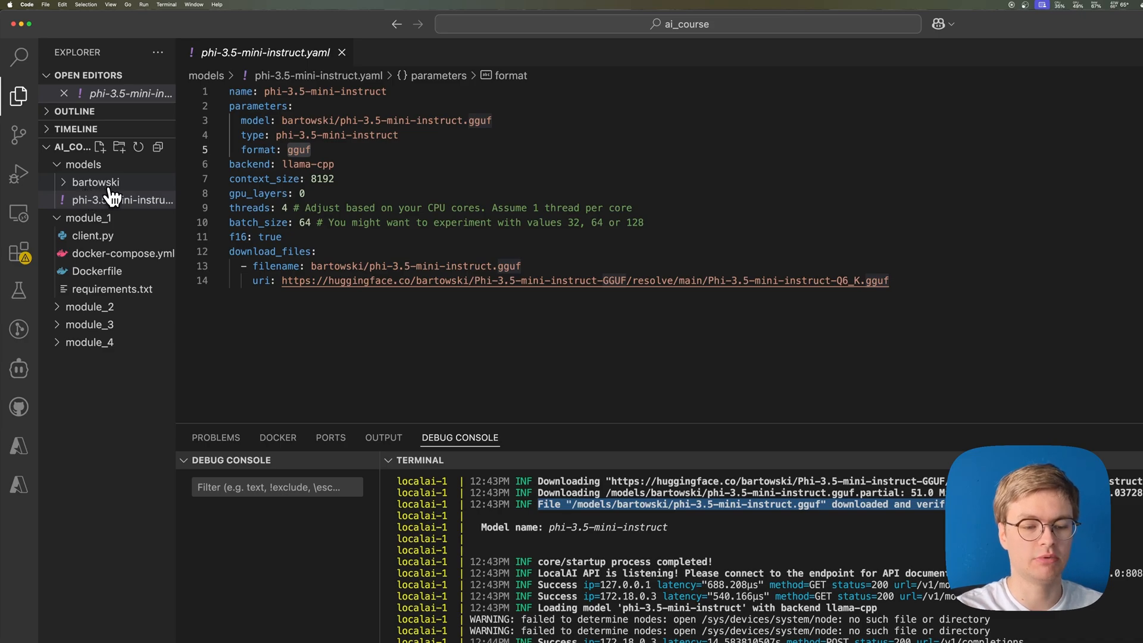
Step: Expand models/bartowski and open the 2.92 GB phi-3.5-mini-instruct.gguf model file
click(97, 182)
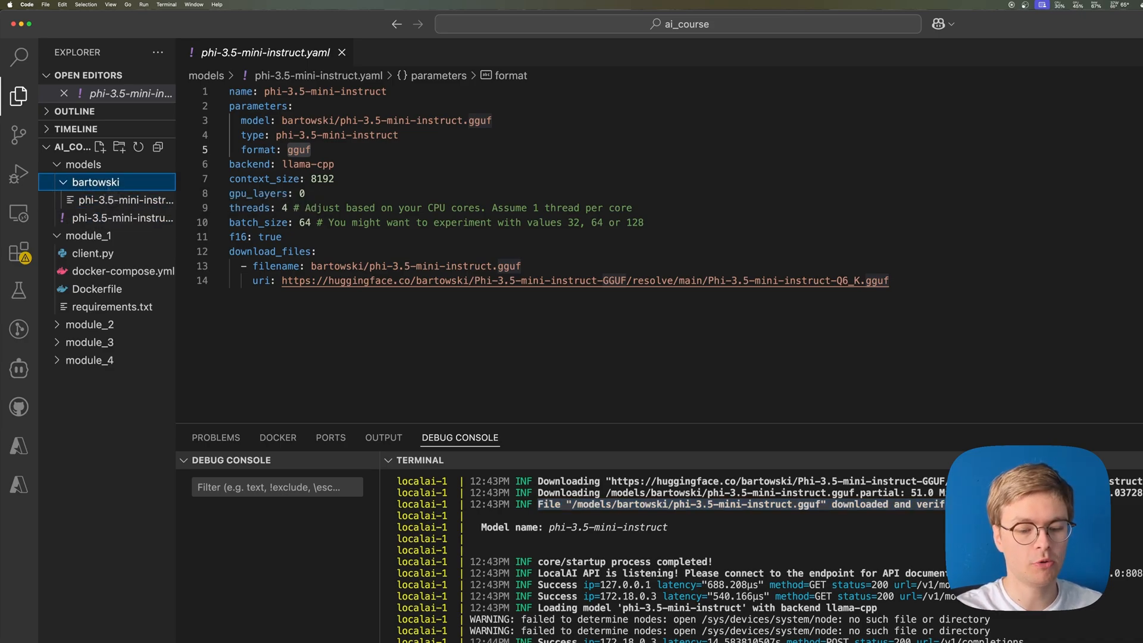
click(124, 200)
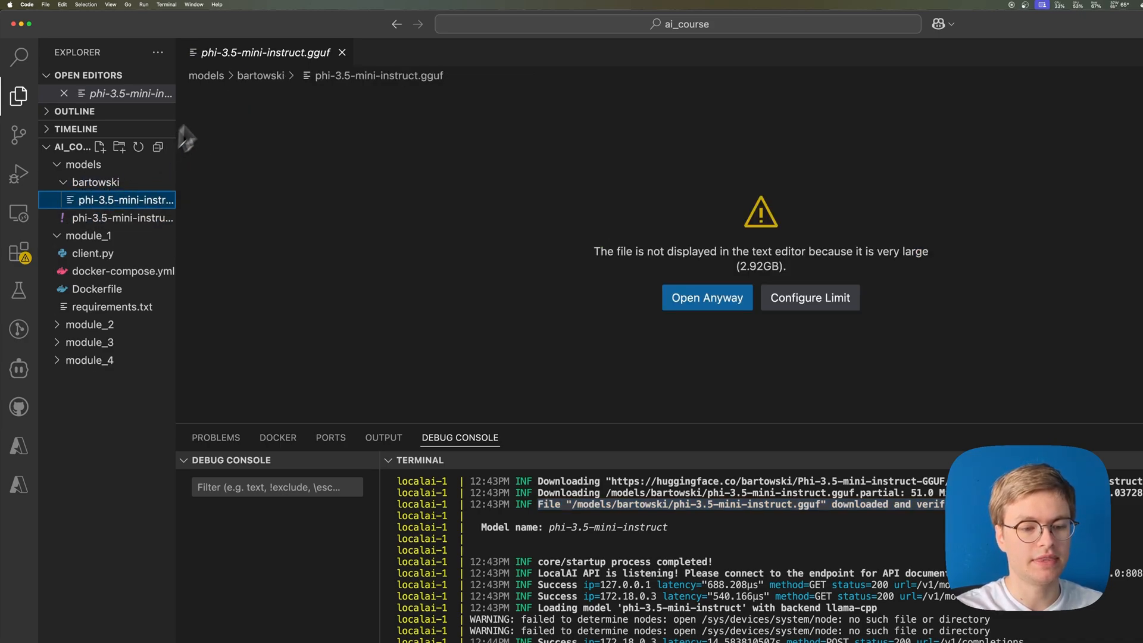
mouse_move(269, 81)
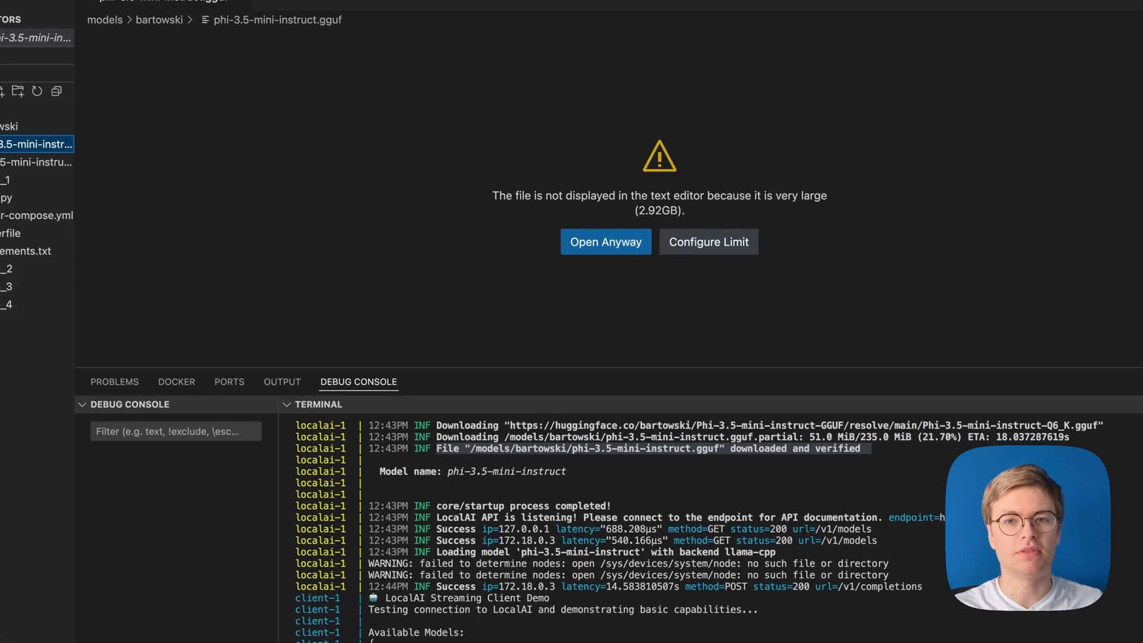
mouse_move(662, 230)
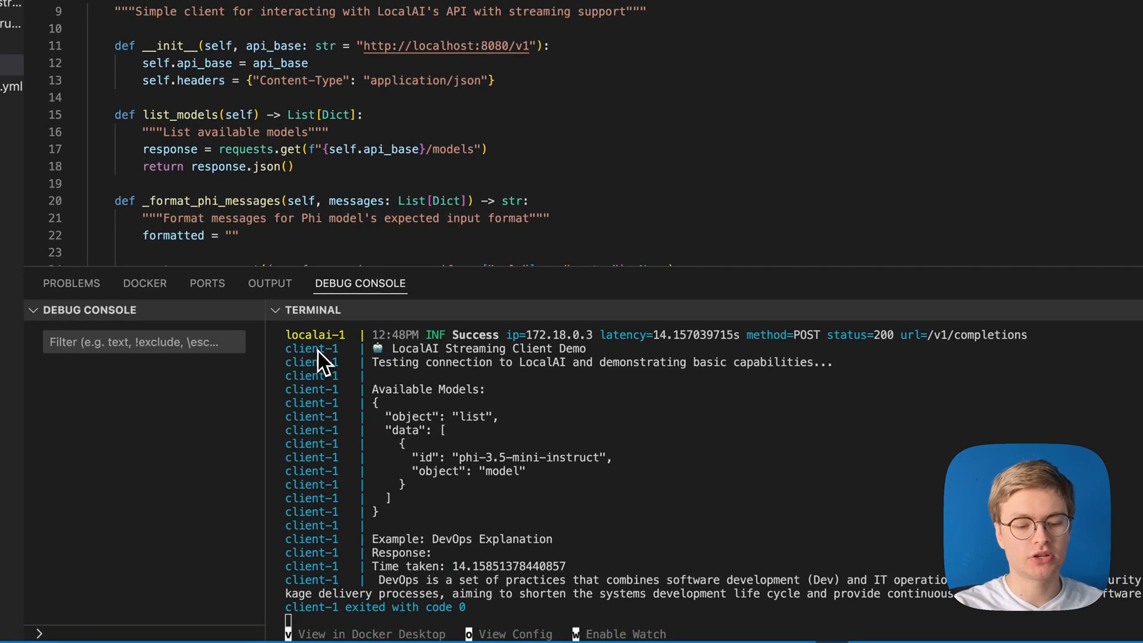
mouse_move(328, 370)
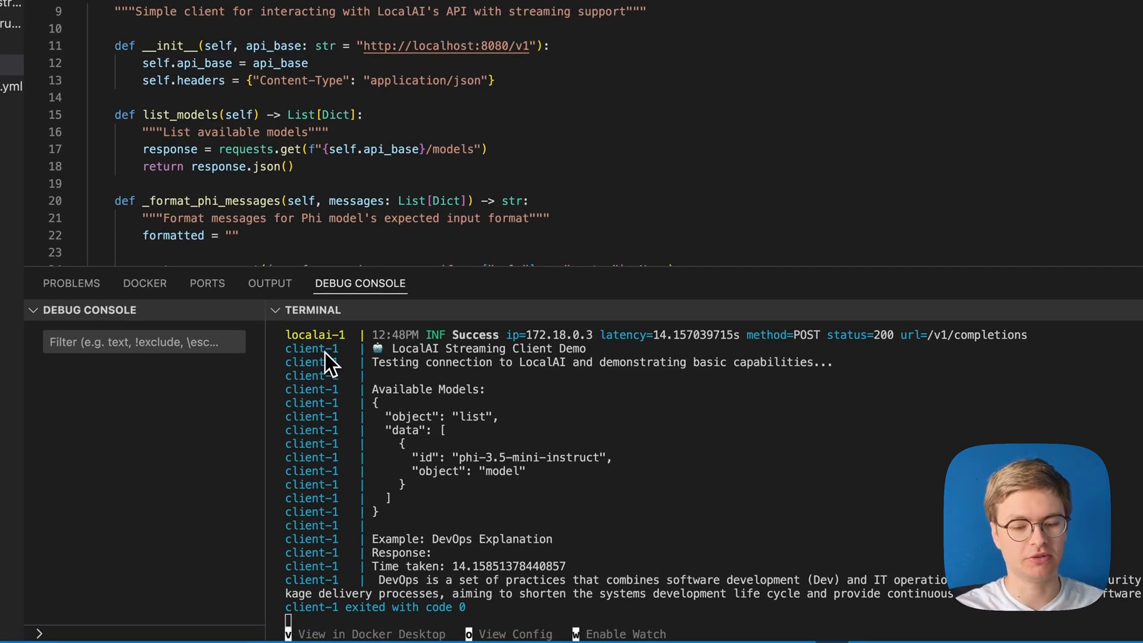
mouse_move(563, 368)
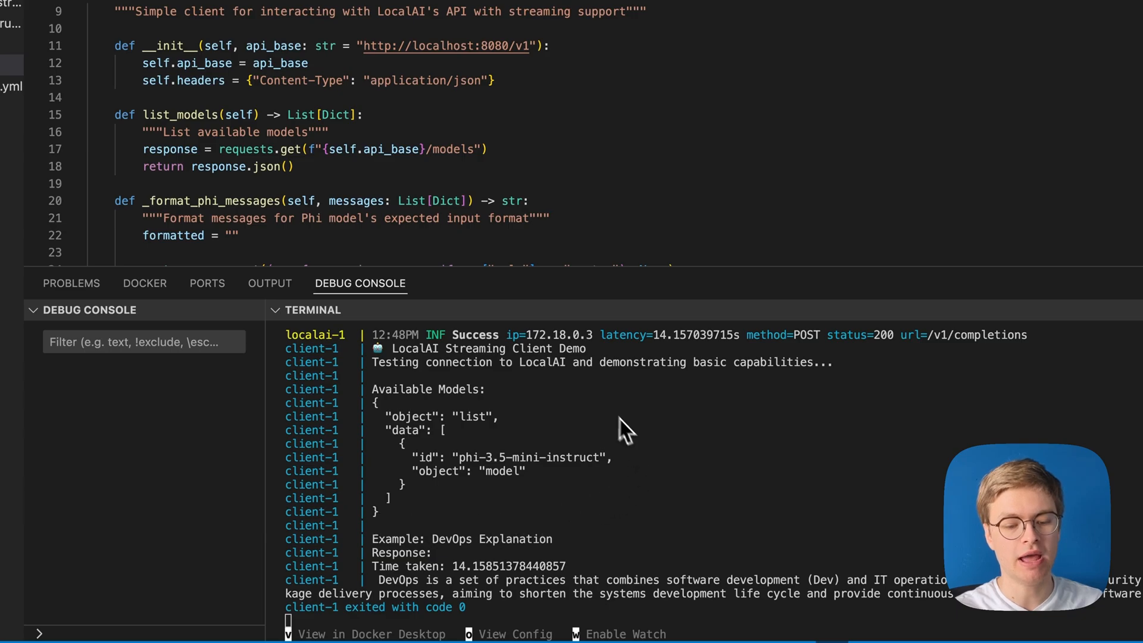
mouse_move(308, 357)
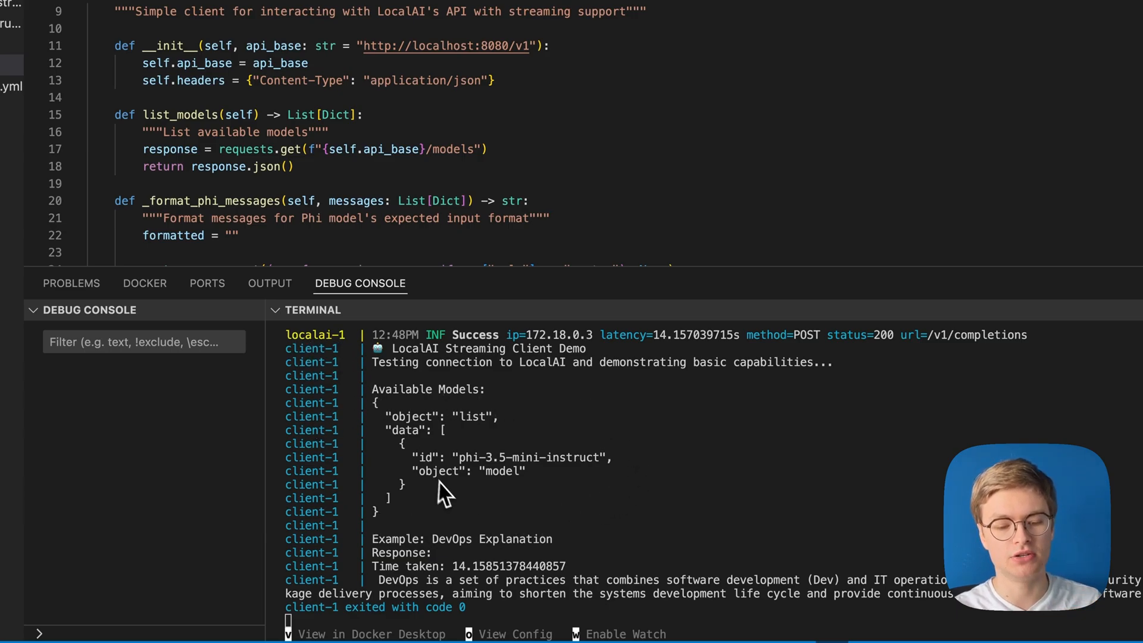
mouse_move(528, 479)
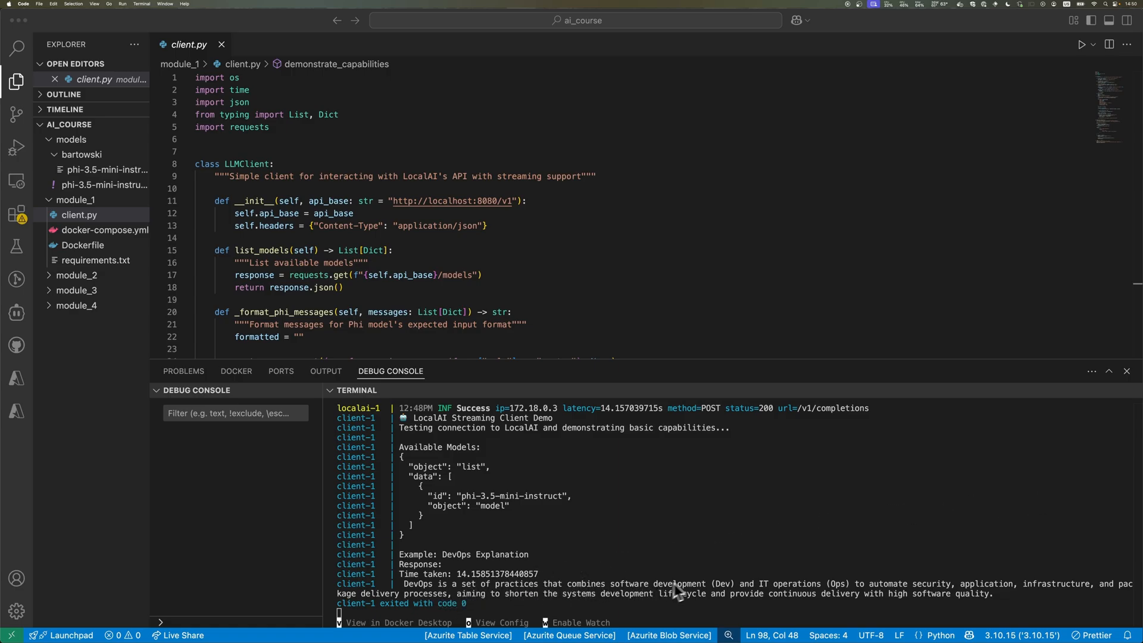
mouse_move(927, 599)
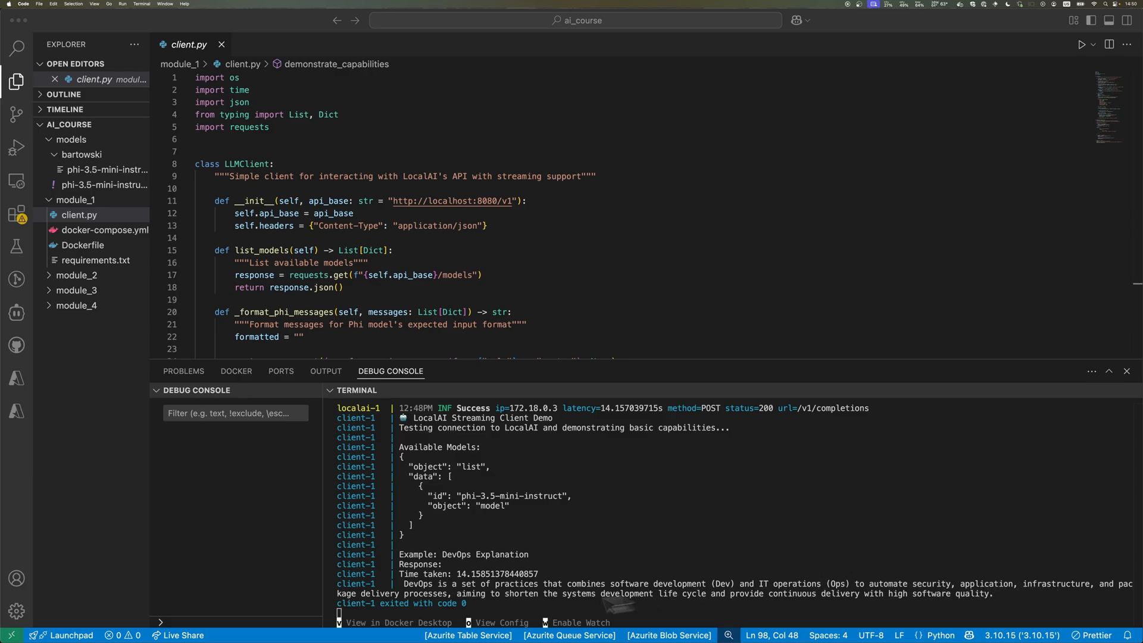
mouse_move(474, 622)
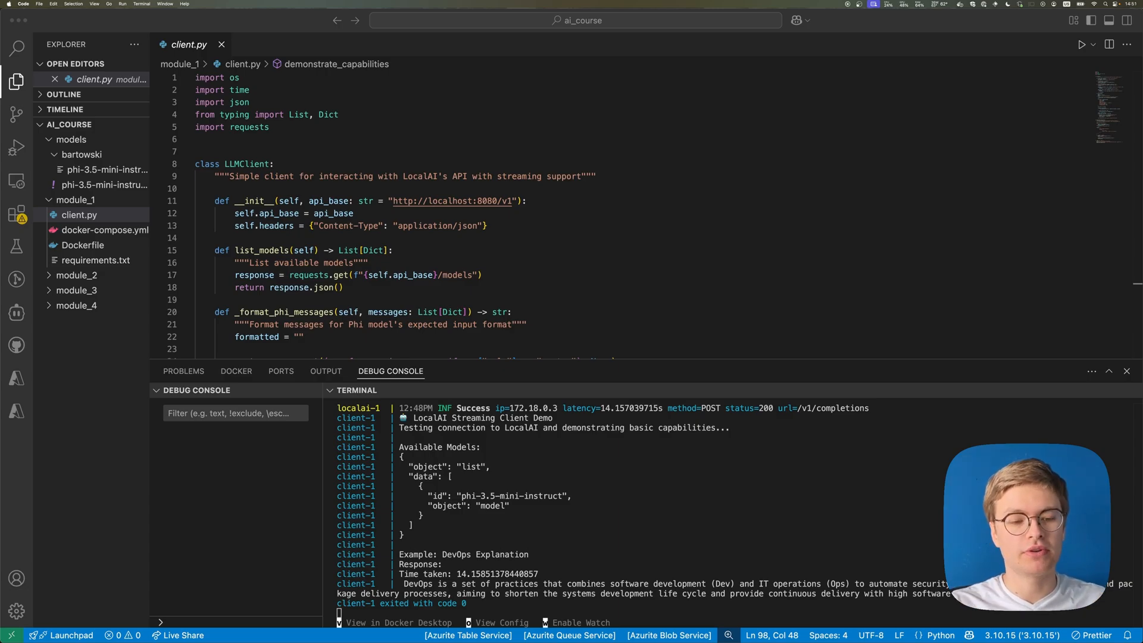
mouse_move(208, 46)
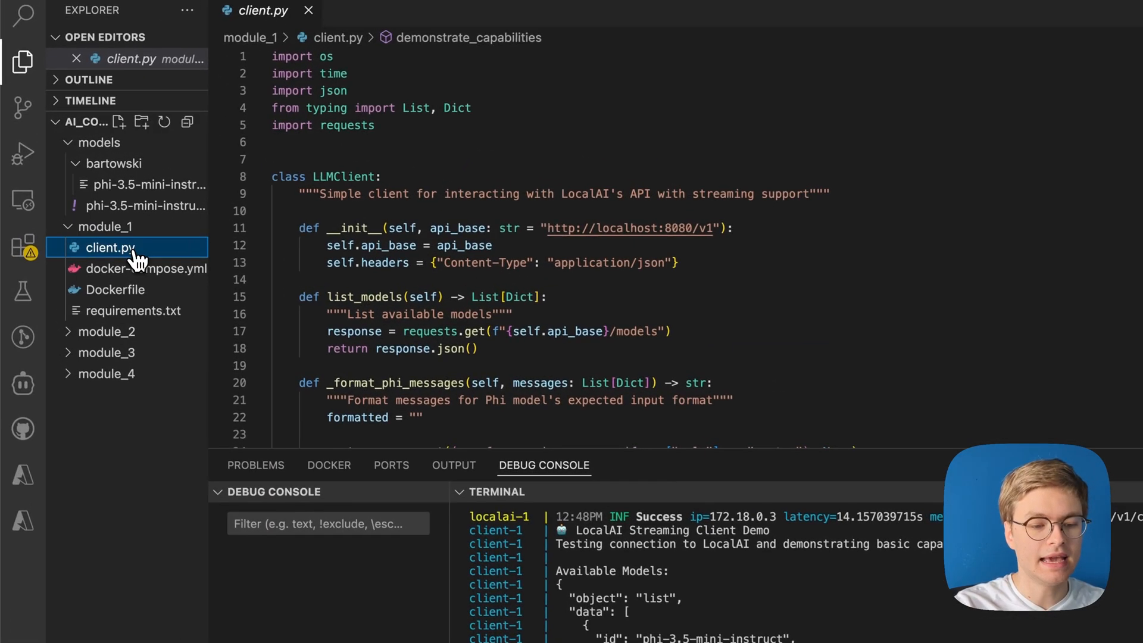
Step: Open the client container's Dockerfile, then docker-compose.yml, from the Explorer
click(115, 290)
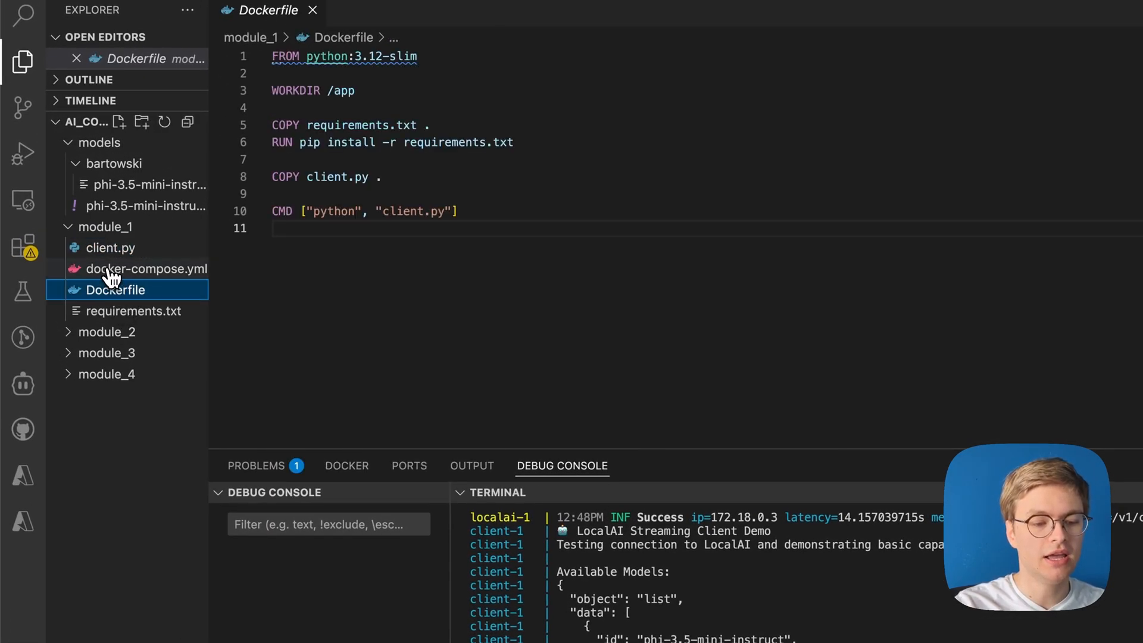
click(146, 269)
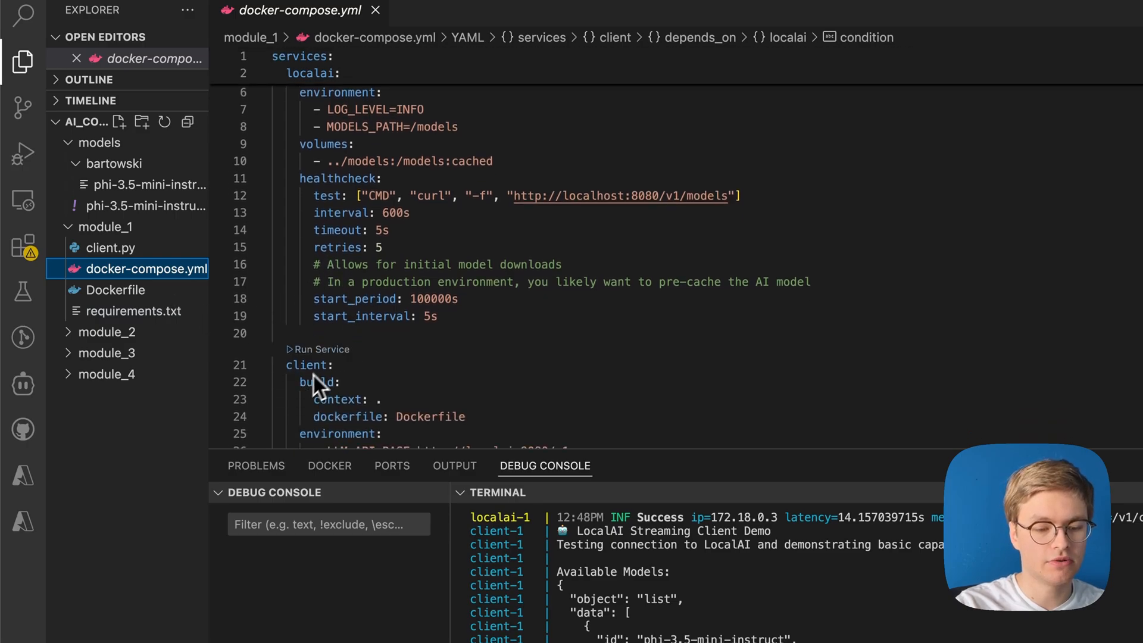
click(110, 248)
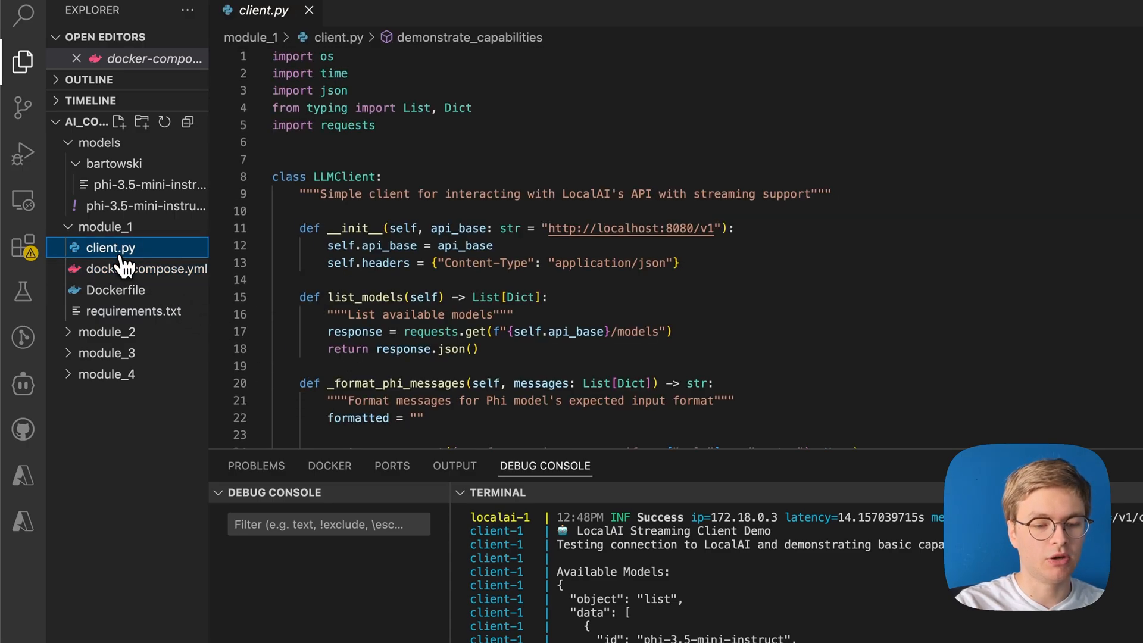
mouse_move(283, 212)
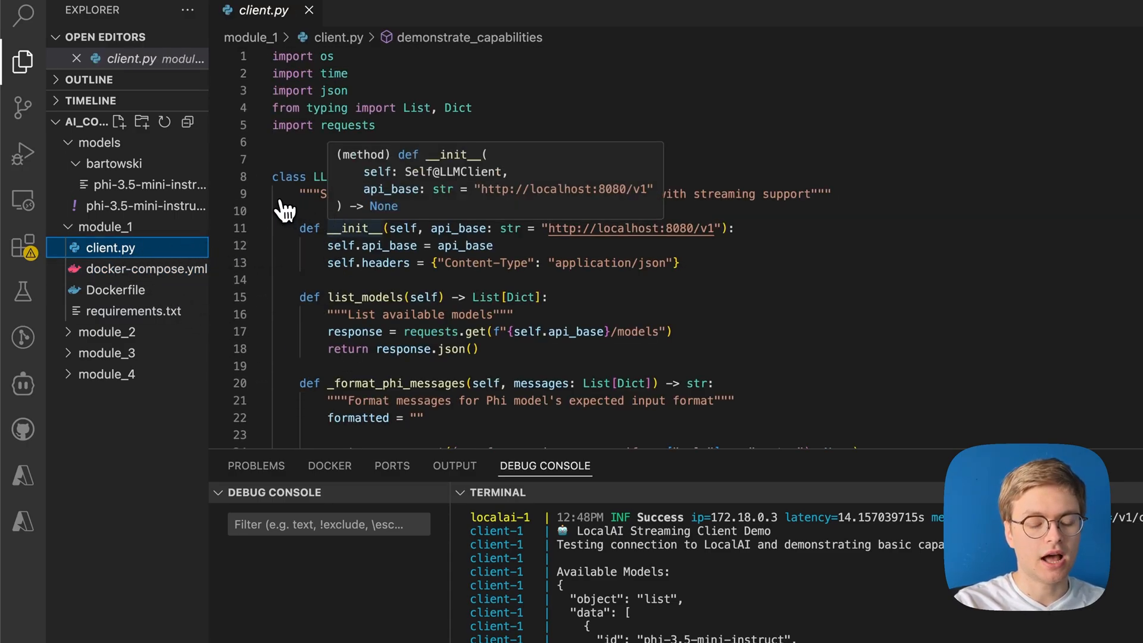
scroll(down, 3)
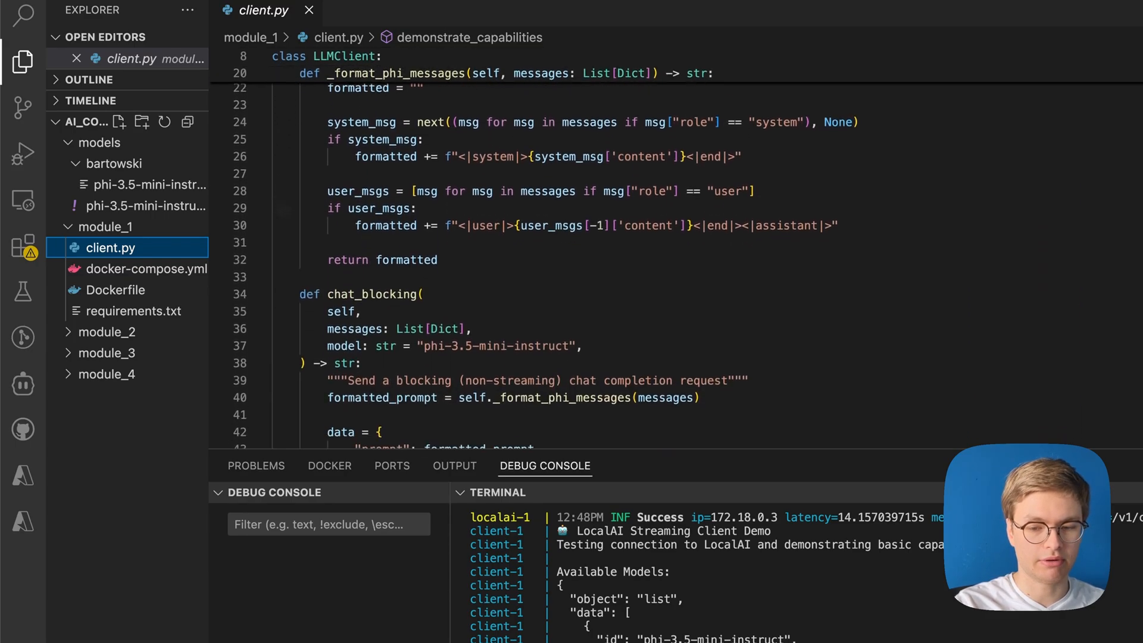
scroll(down, 3)
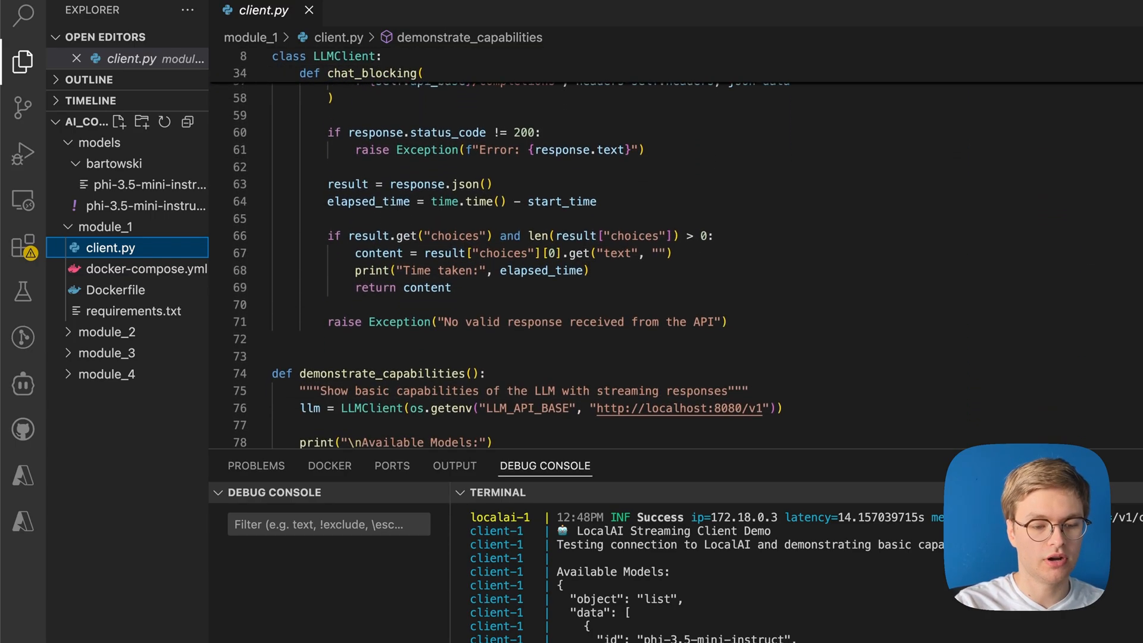
scroll(down, 3)
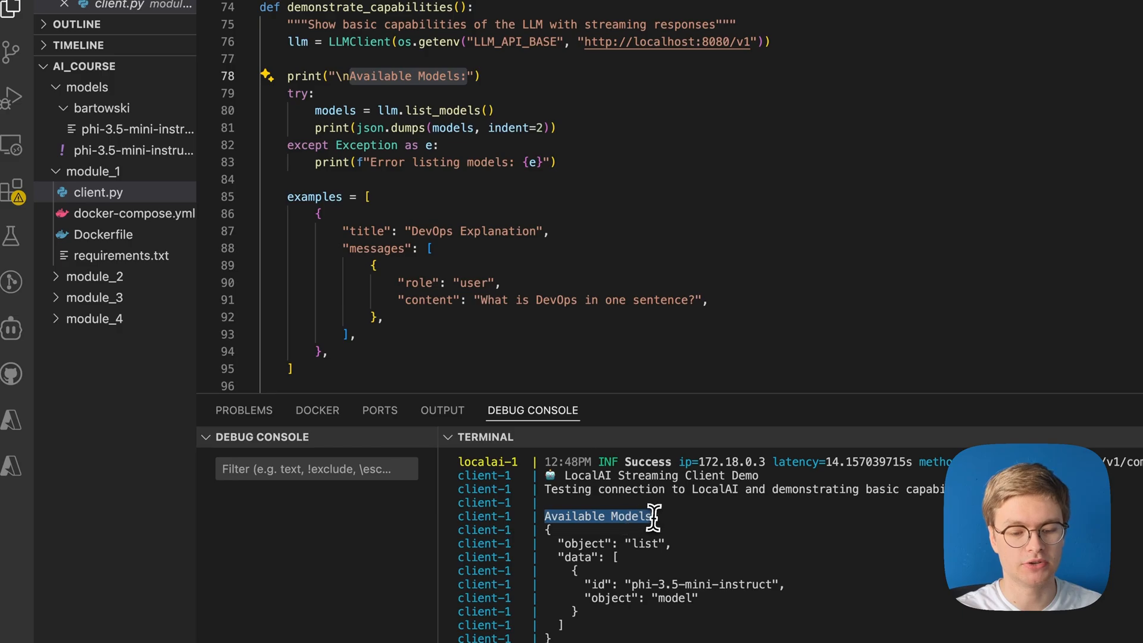
mouse_move(435, 110)
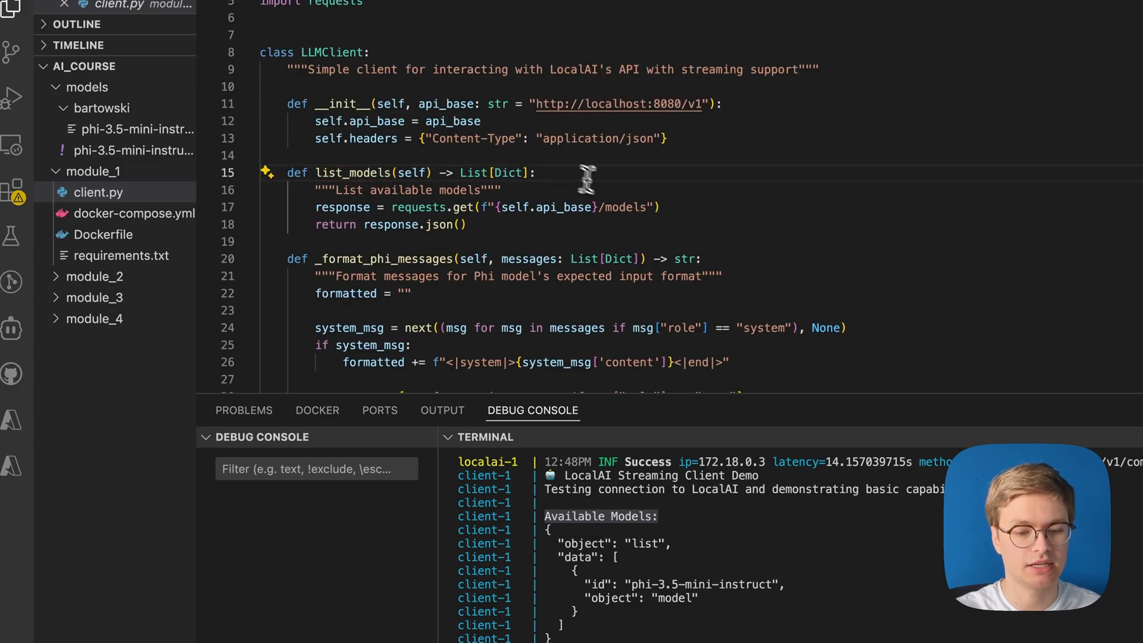
double_click(631, 208)
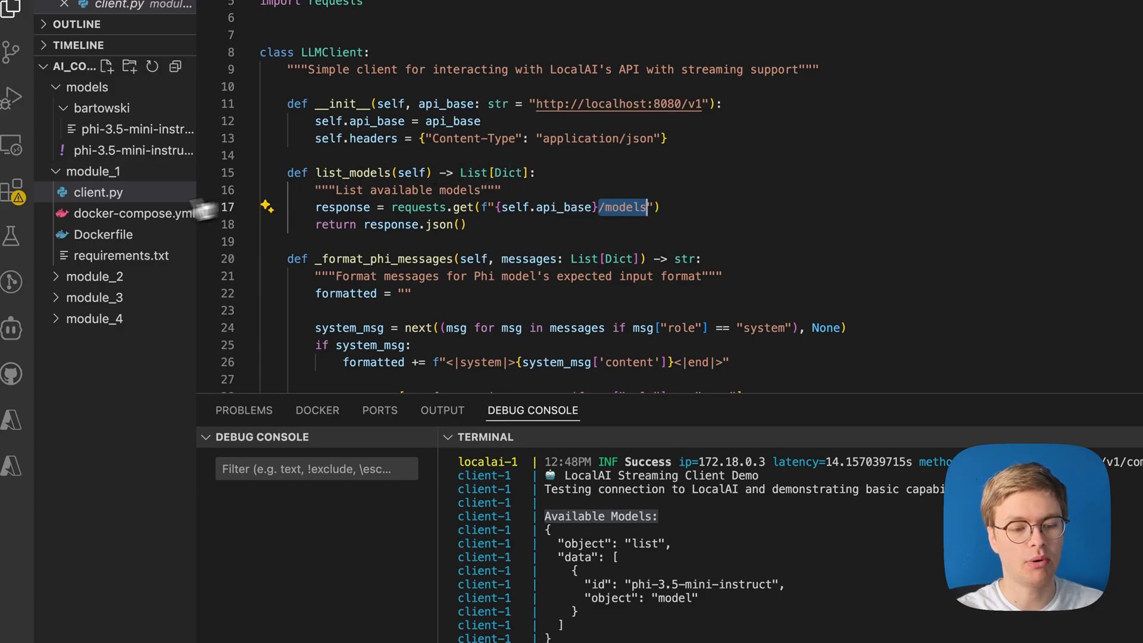
click(130, 213)
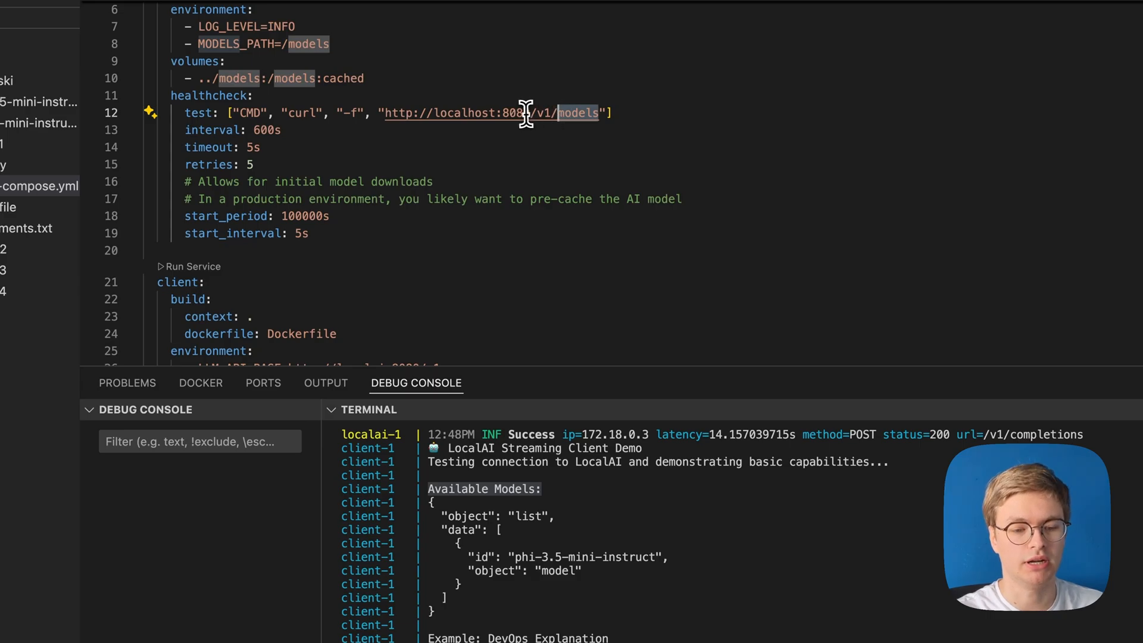
mouse_move(385, 113)
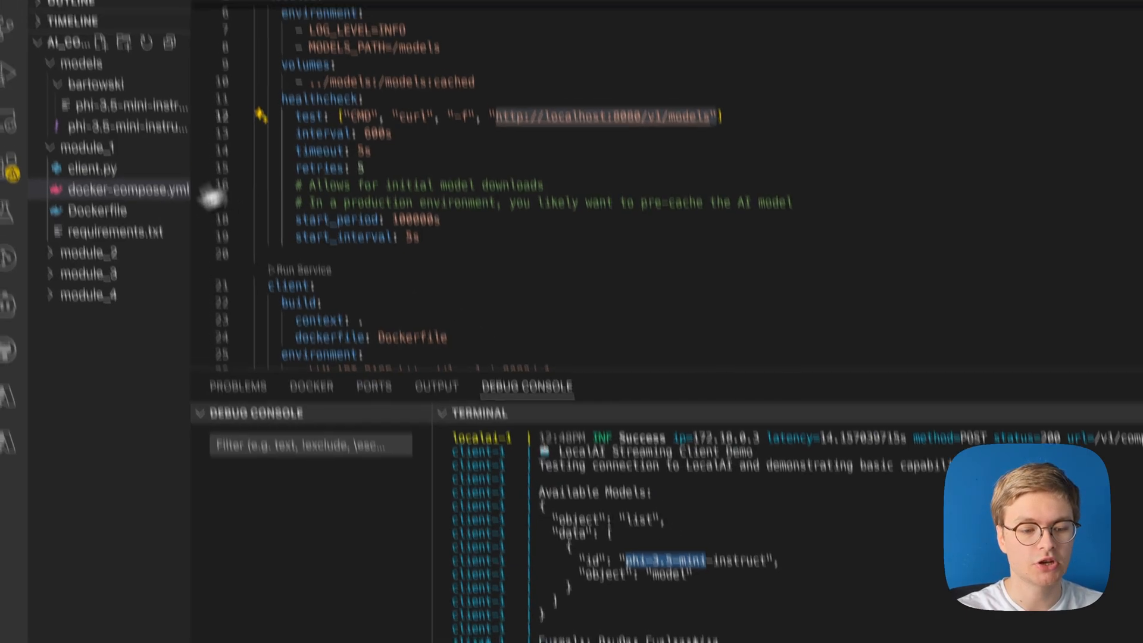
Step: Switch to client.py and scroll to the DevOps Explanation example in demonstrate_capabilities
click(96, 167)
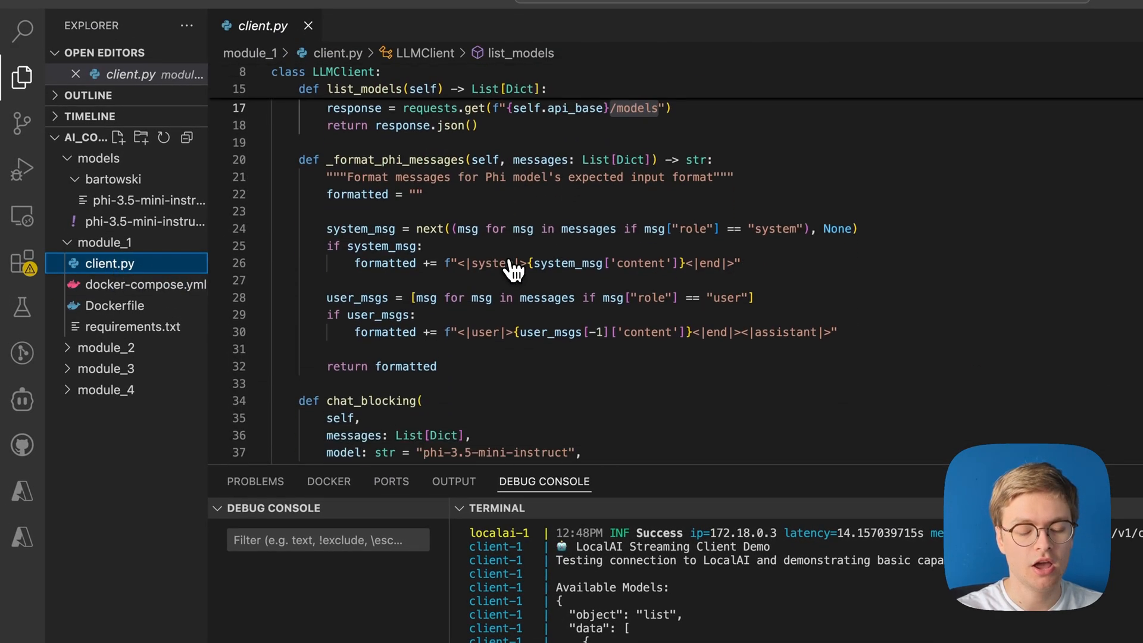
scroll(down, 3)
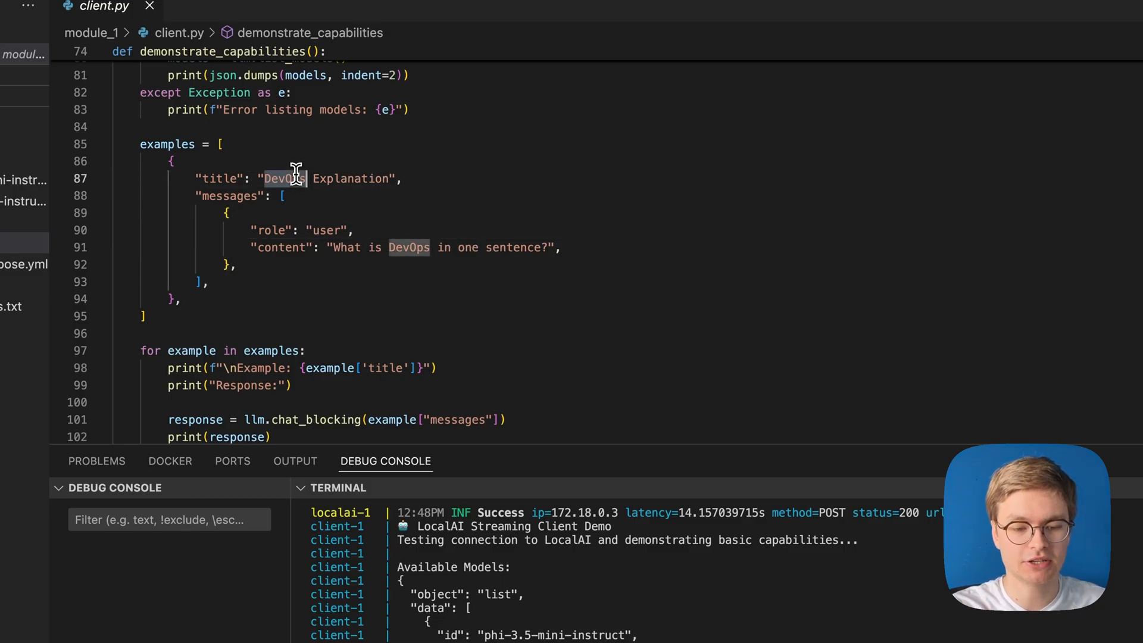
Step: Replace both DevOps occurrences with AI, giving 'AI Explanation' and 'What is AI in one sentence?'
text(AI)
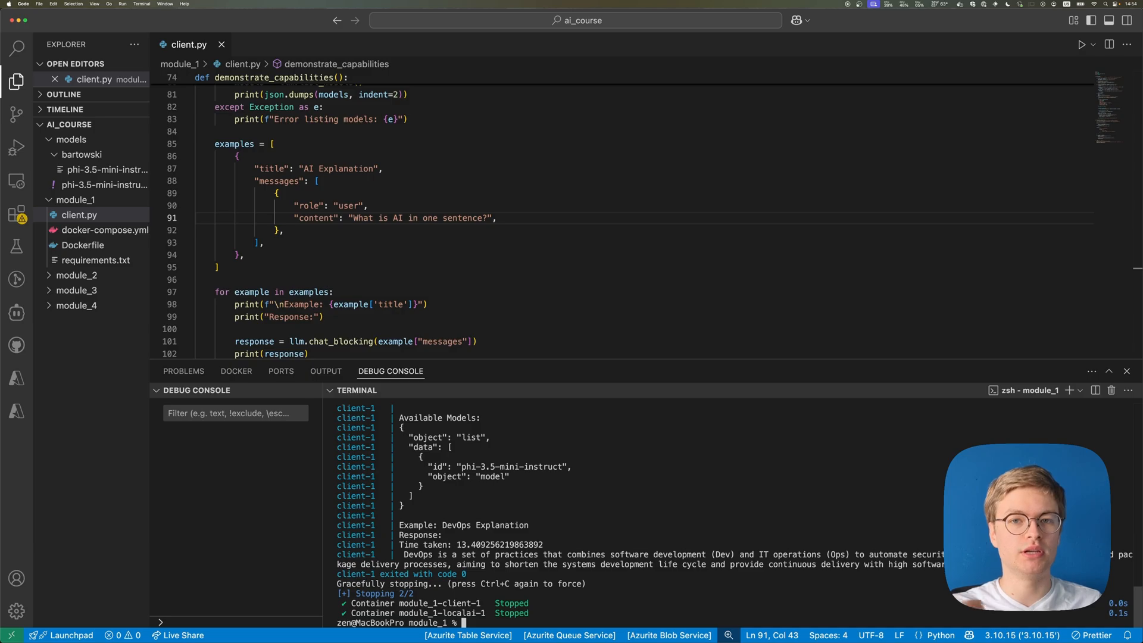
mouse_move(369, 607)
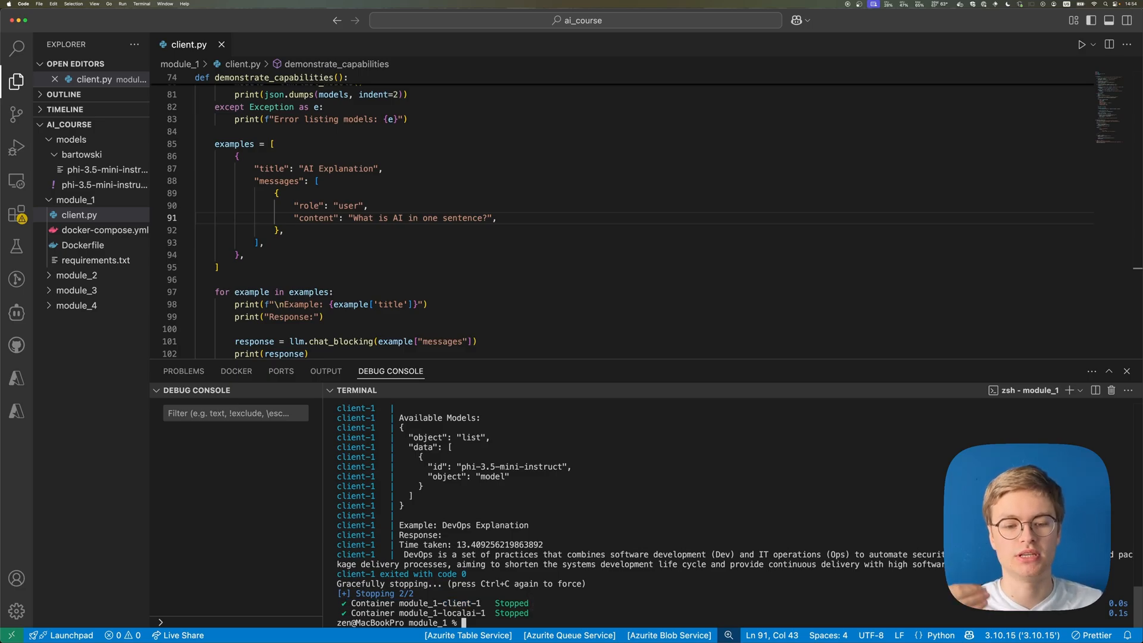
Step: Rerun docker compose up, still getting the DevOps answer, then reopen docker-compose.yml and the Dockerfile
text(docker compose up)
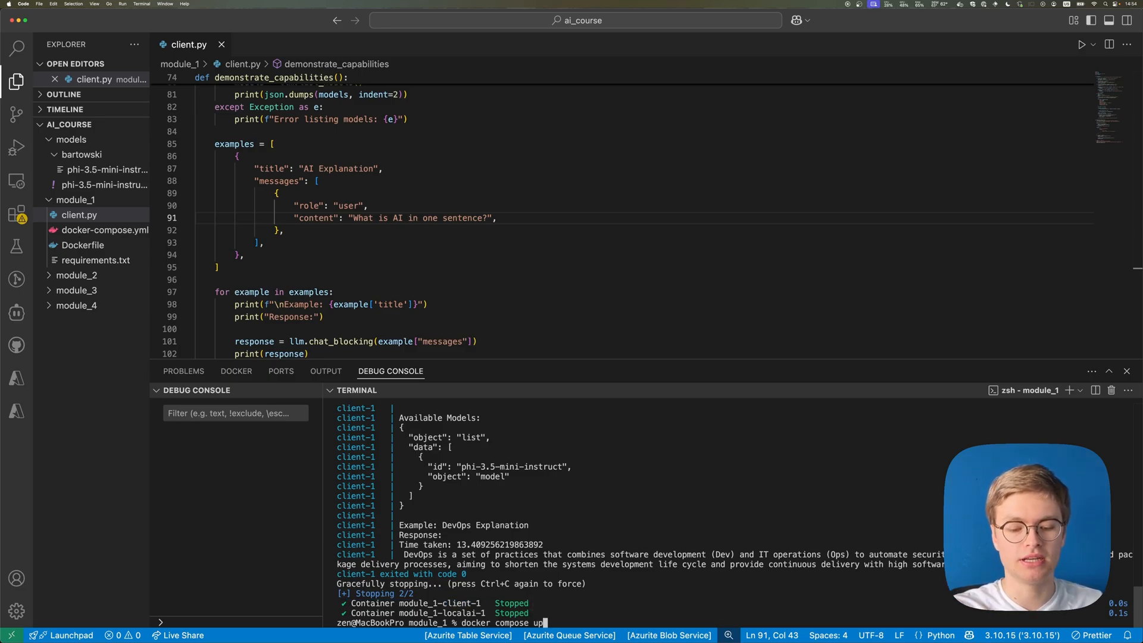
key(Enter)
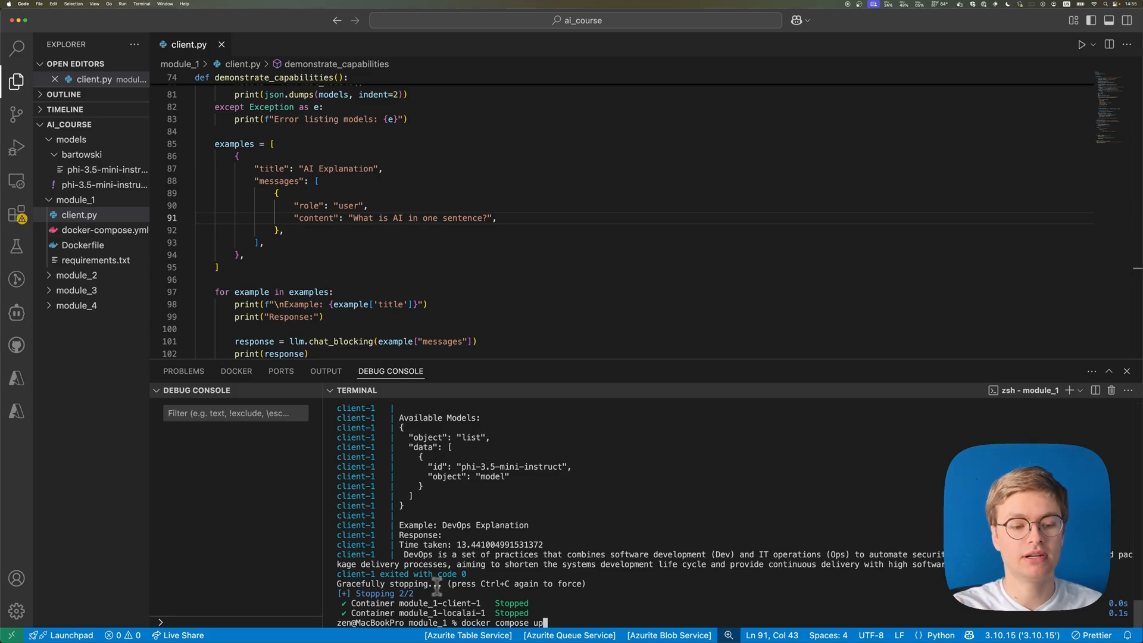
click(105, 245)
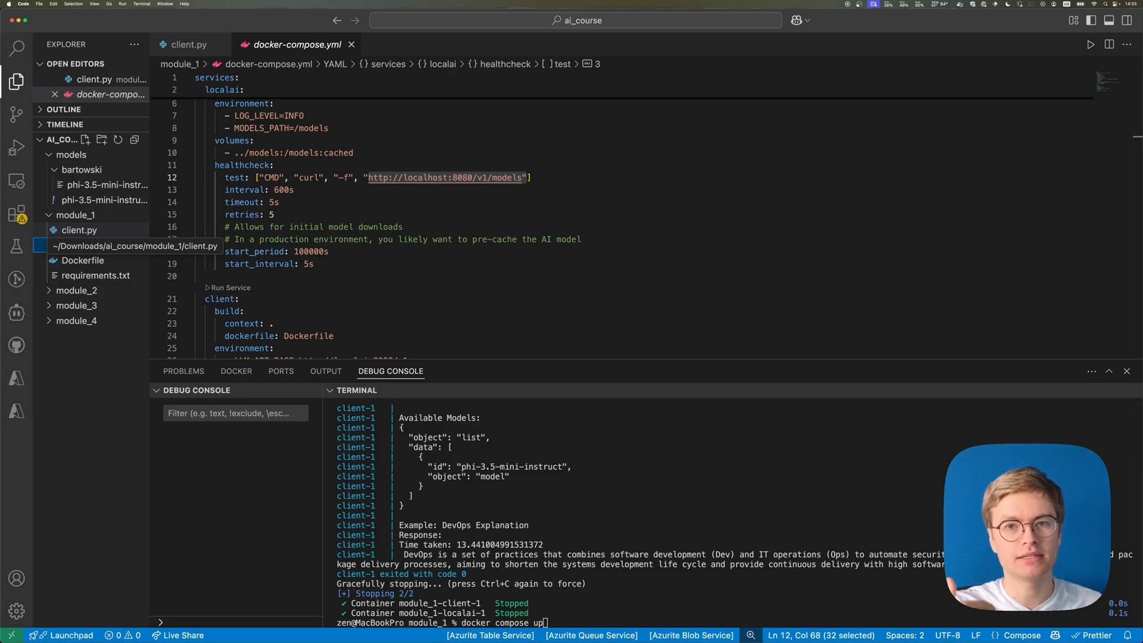
click(82, 260)
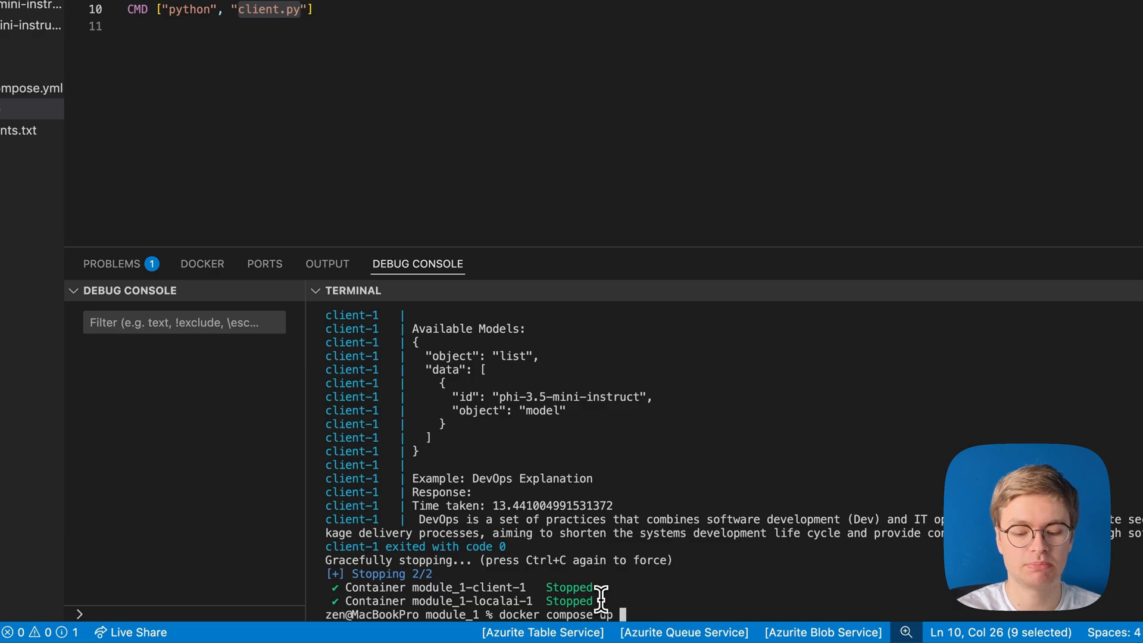
Step: Run docker compose up --build to get the AI Explanation answer, then select the question in client.py
text(--build)
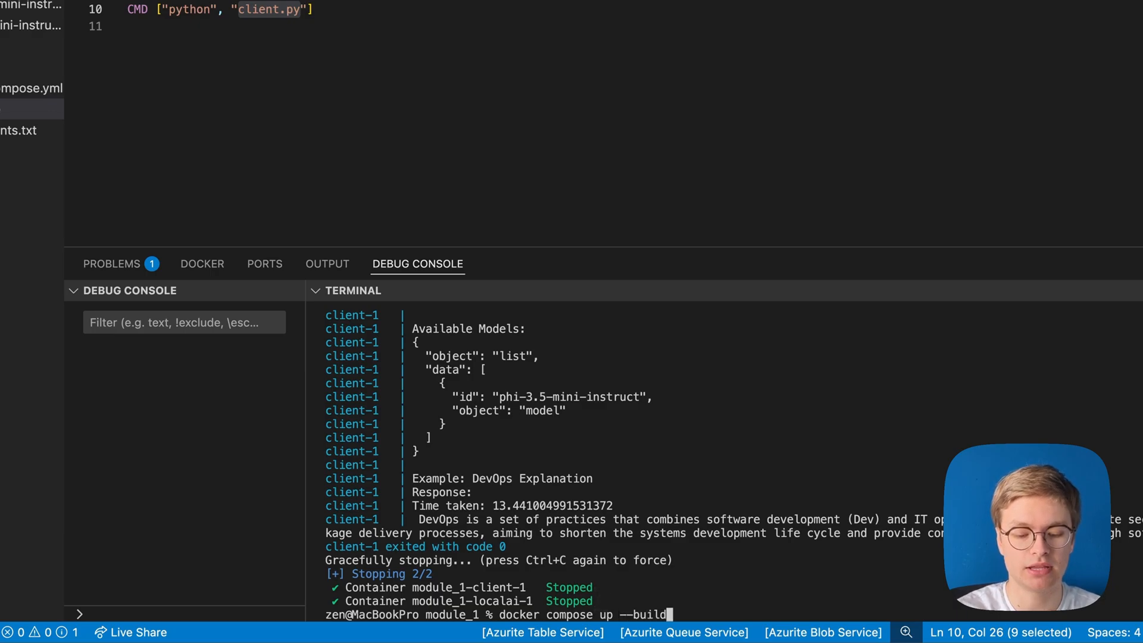
key(Enter)
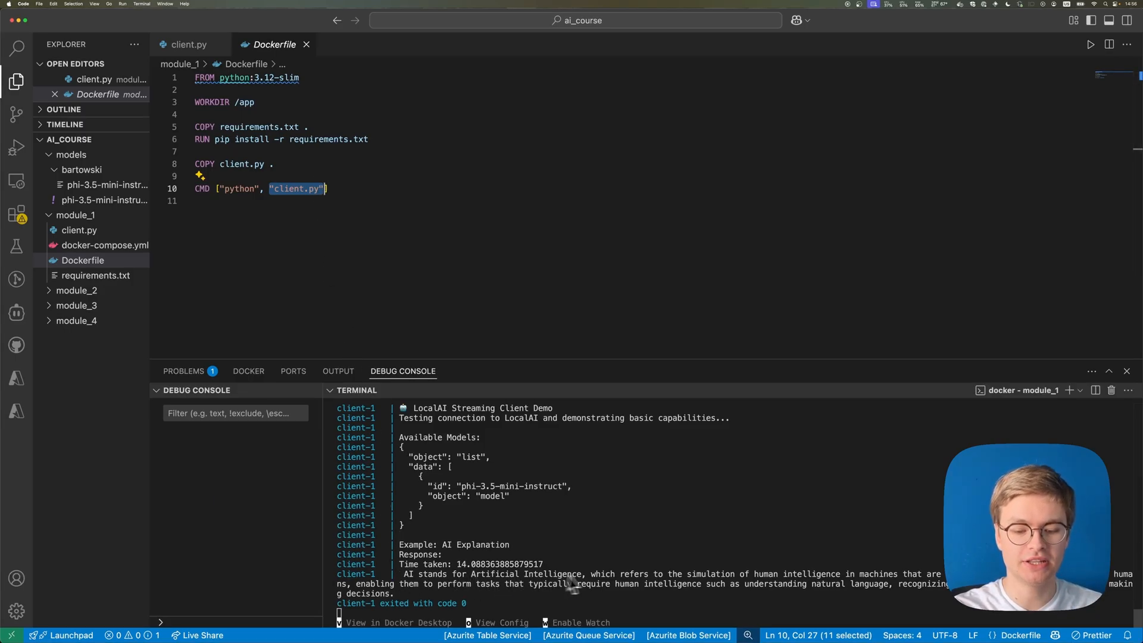
click(186, 44)
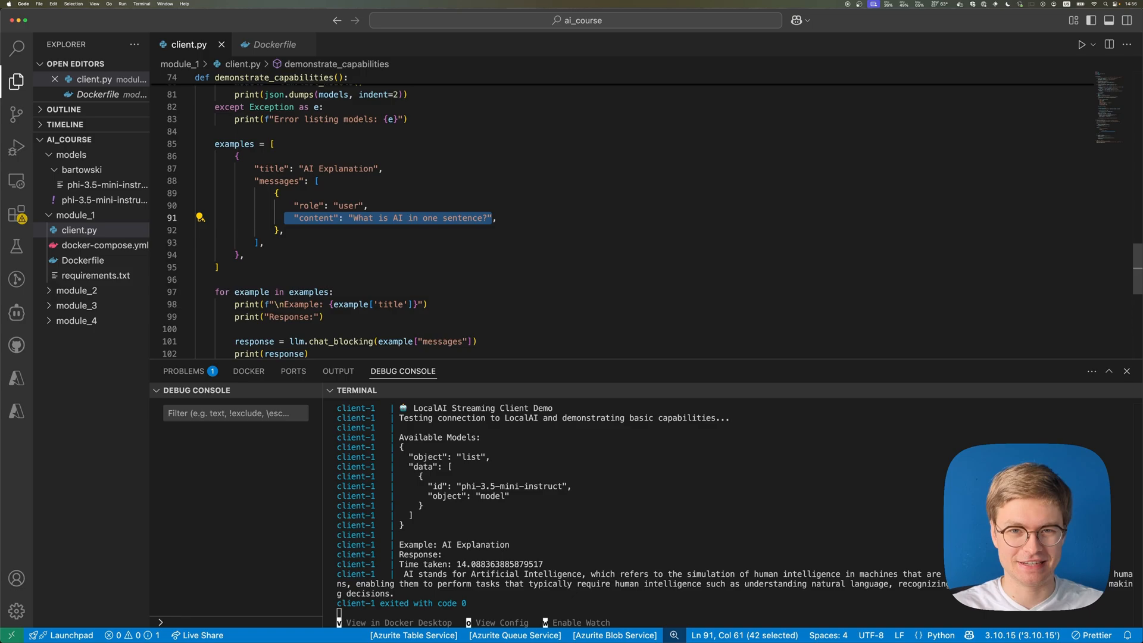
click(358, 221)
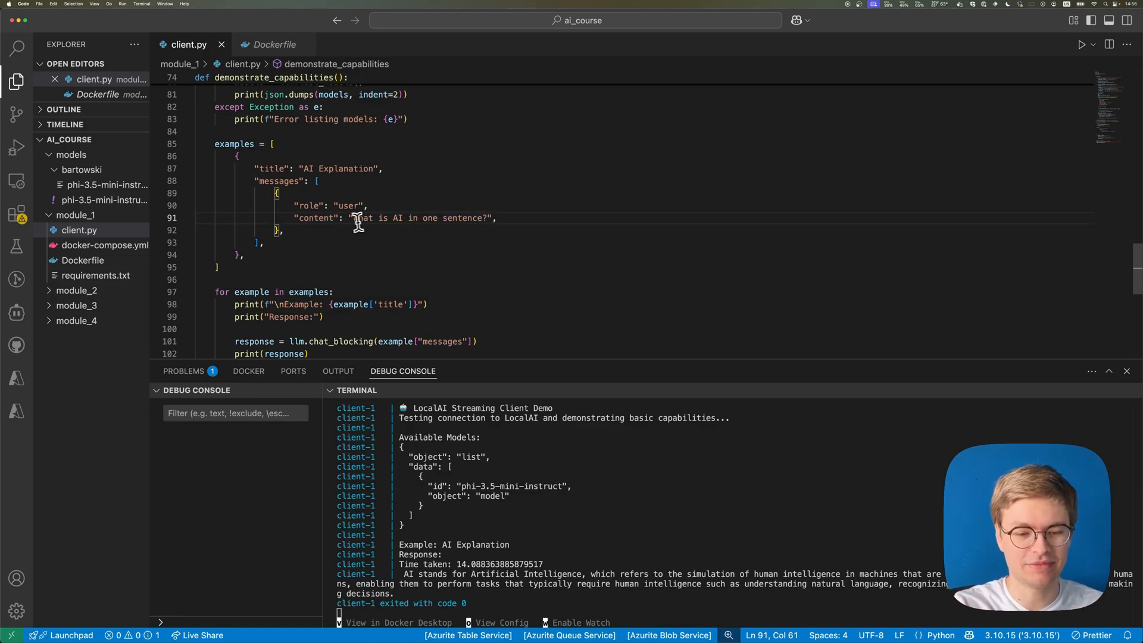
drag(354, 218, 486, 217)
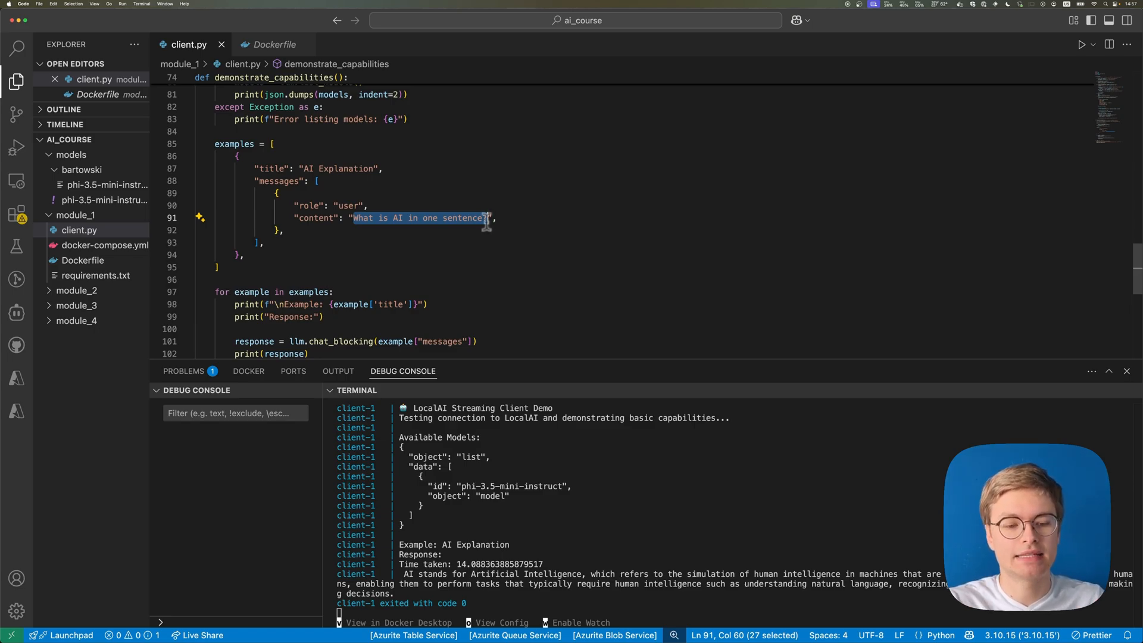
Step: Rerun docker compose up --build for a fresh AI answer and highlight its 13.8-second time taken
click(447, 297)
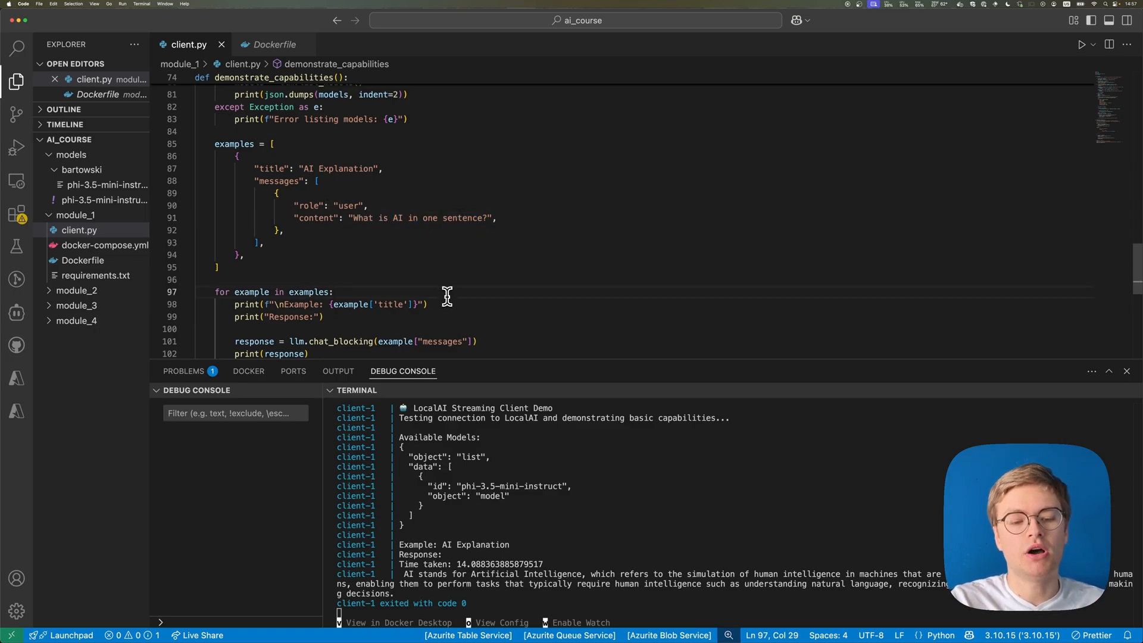
mouse_move(506, 270)
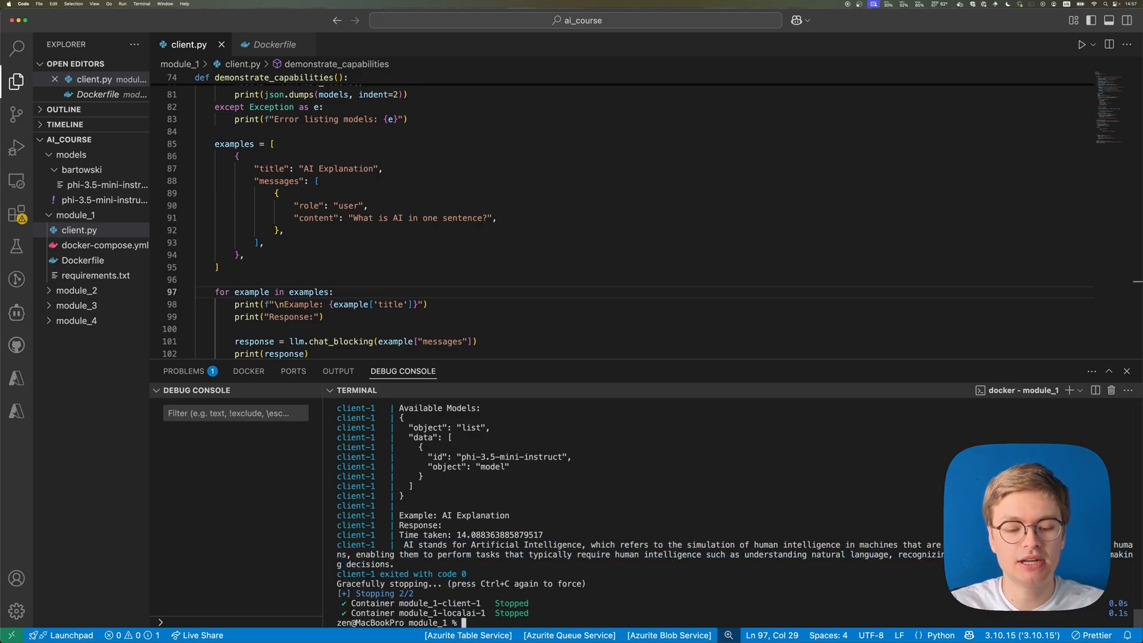
text(docker compose up --build)
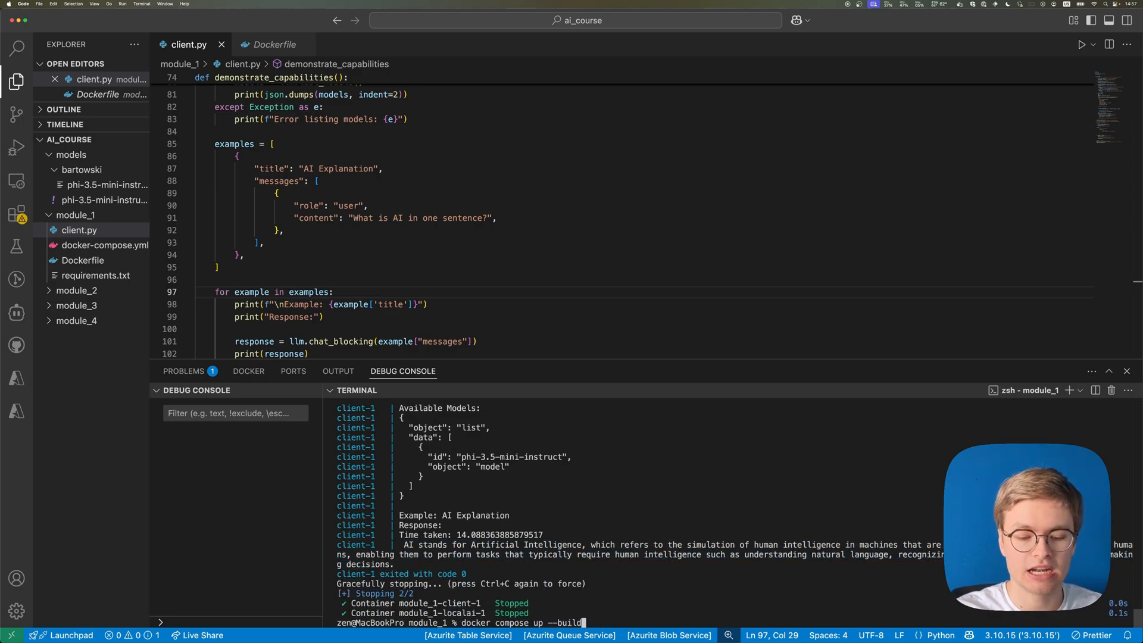
key(Enter)
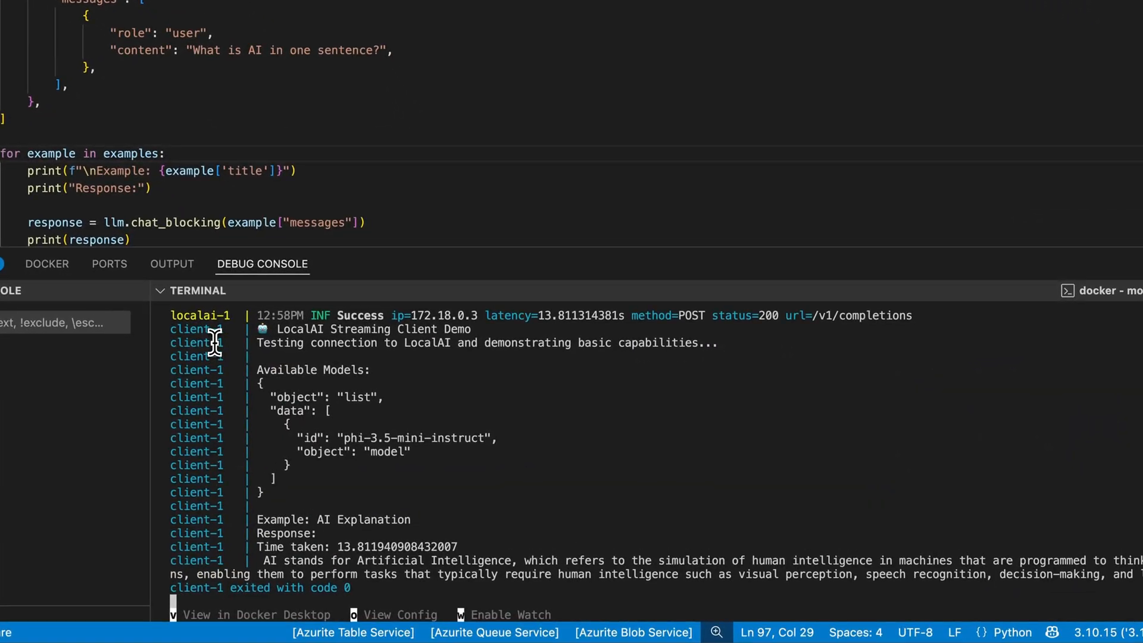
double_click(349, 547)
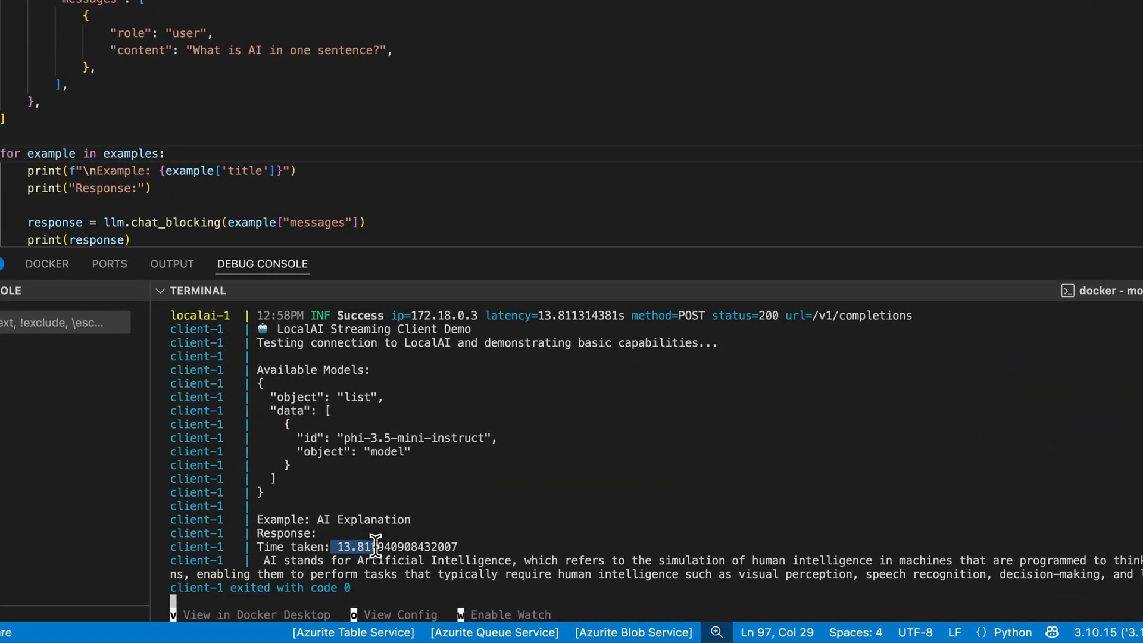